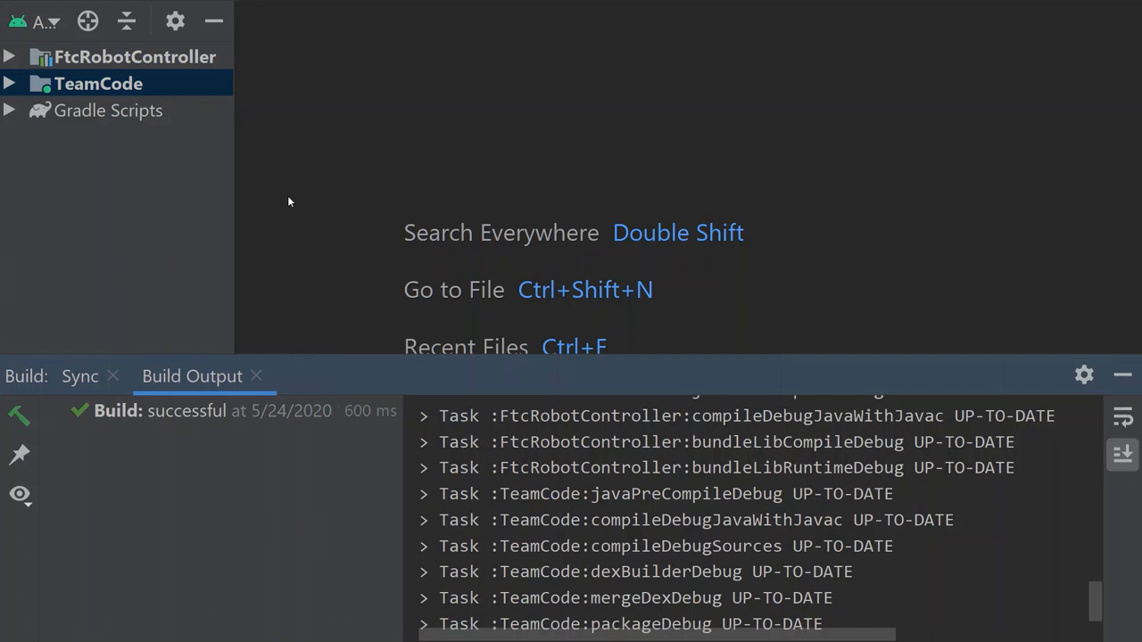
mouse_move(414, 212)
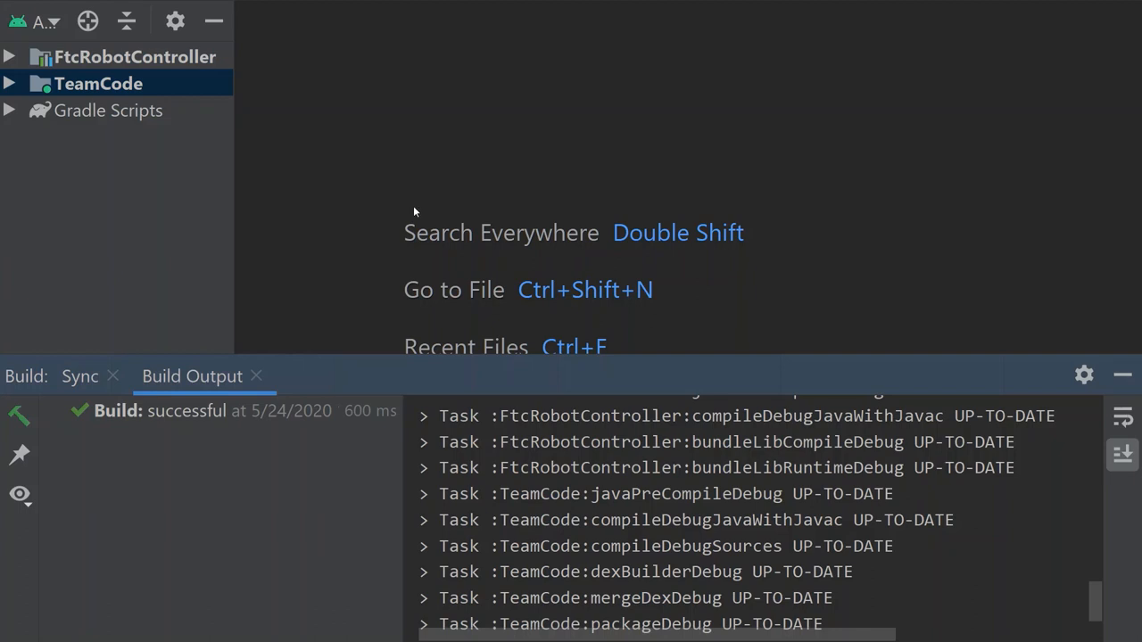
mouse_move(389, 217)
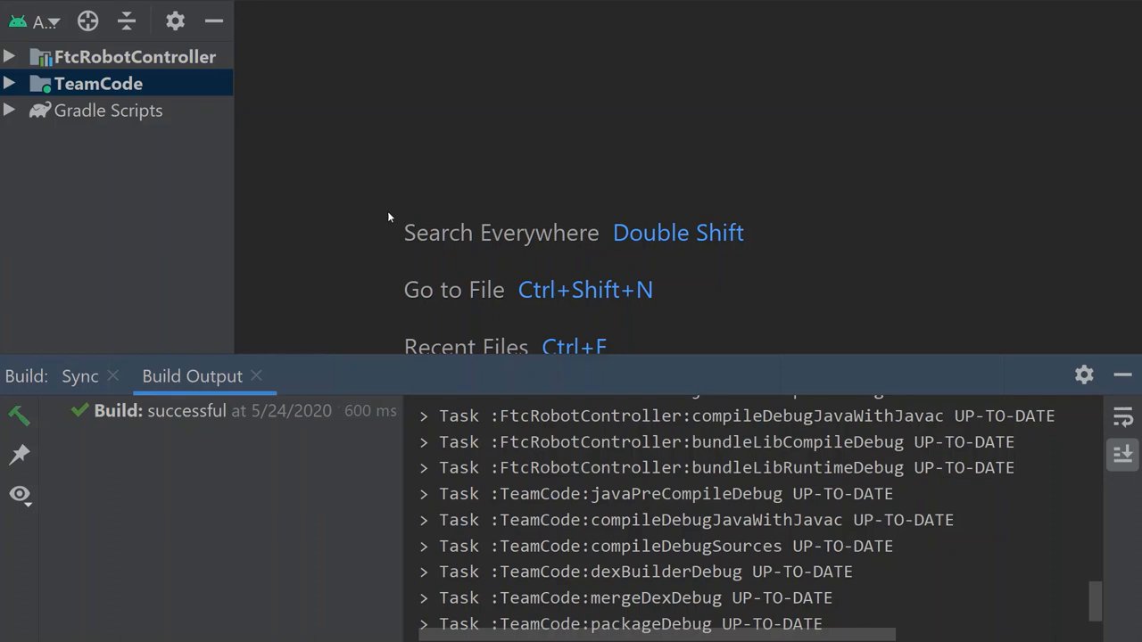
mouse_move(121, 239)
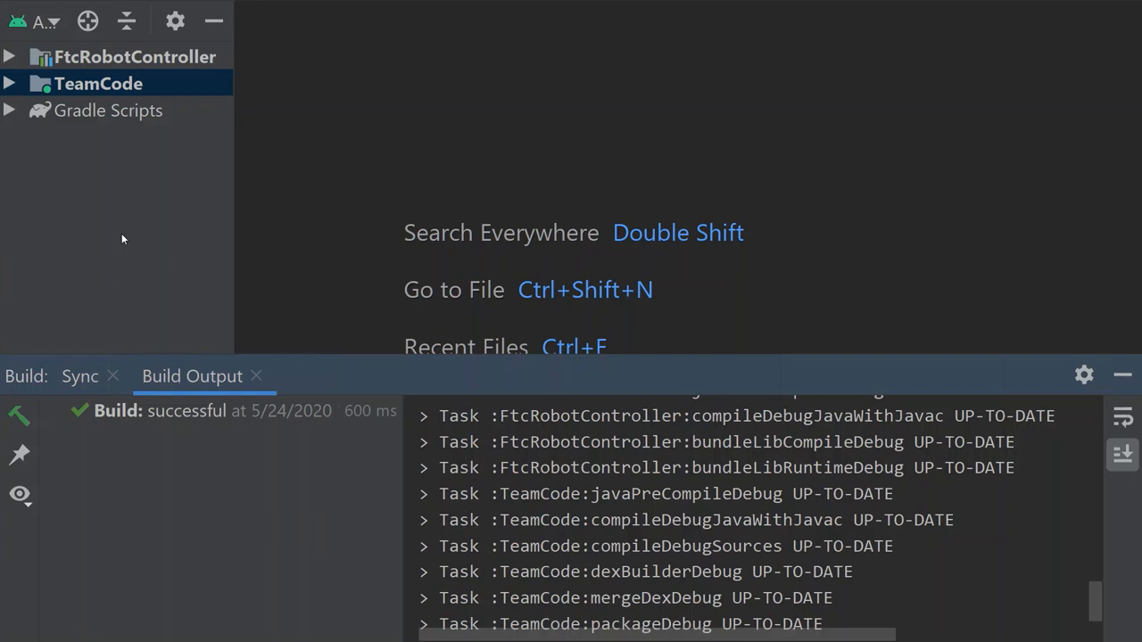
mouse_move(37, 153)
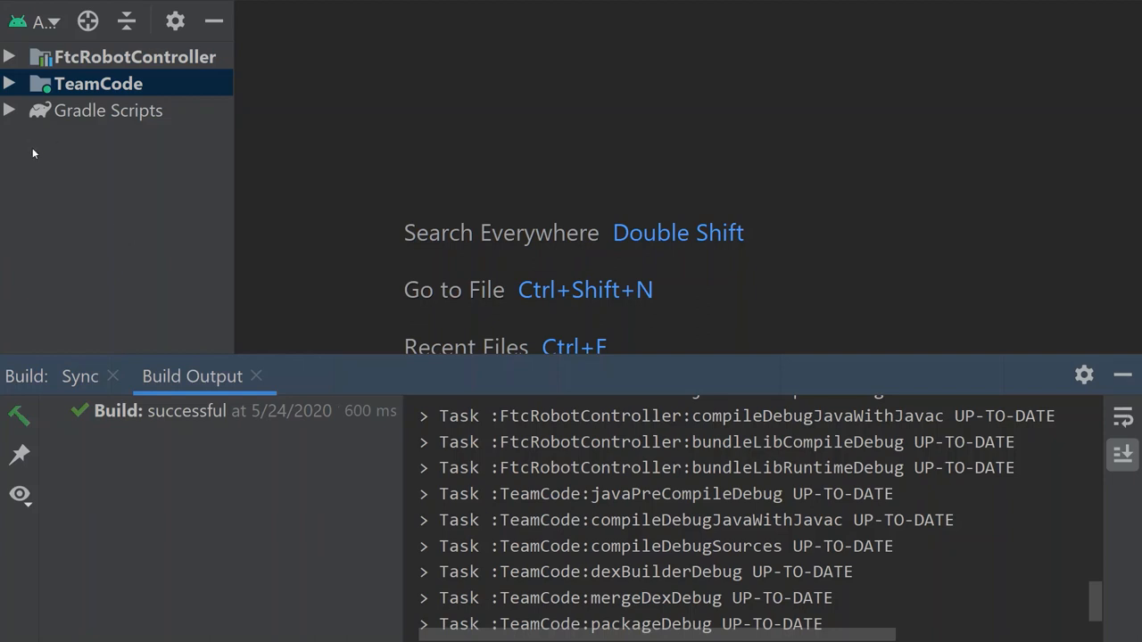
Add implementation 'com.acmerobotics.dashboard:dashboard:0.3.8' to the FtcRobotController build.release.gradle dependencies
click(107, 111)
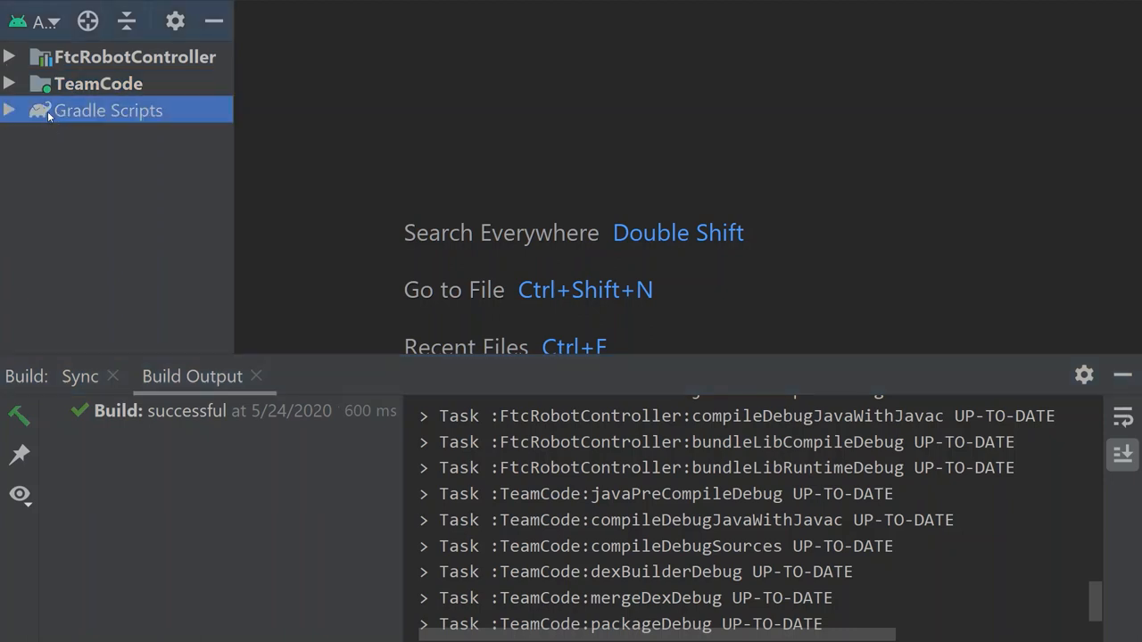
mouse_move(13, 121)
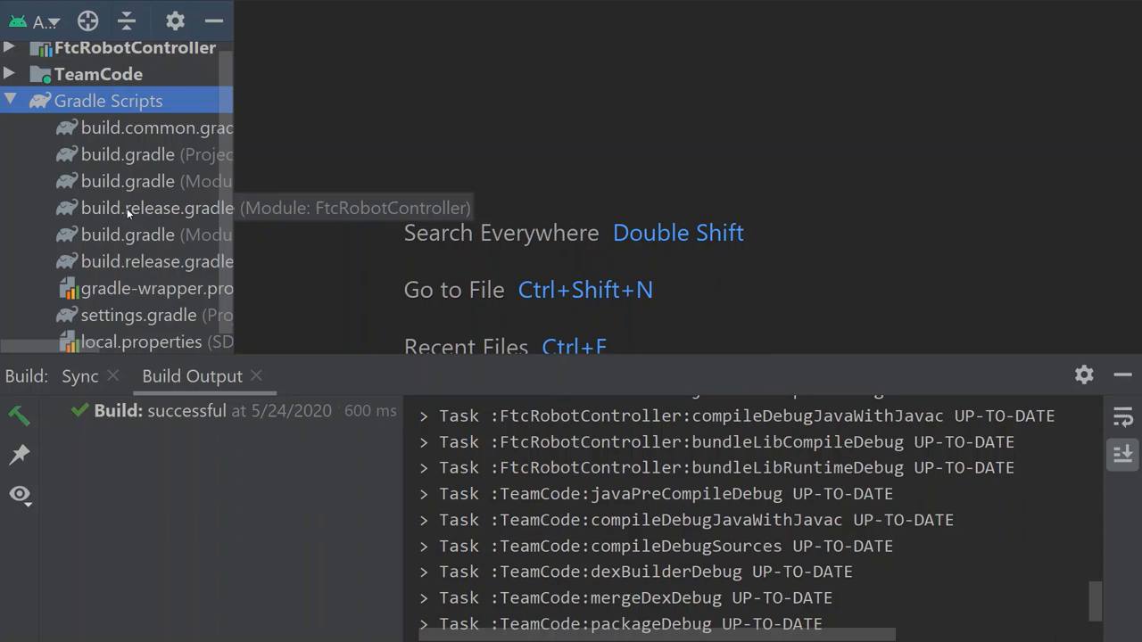
mouse_move(158, 261)
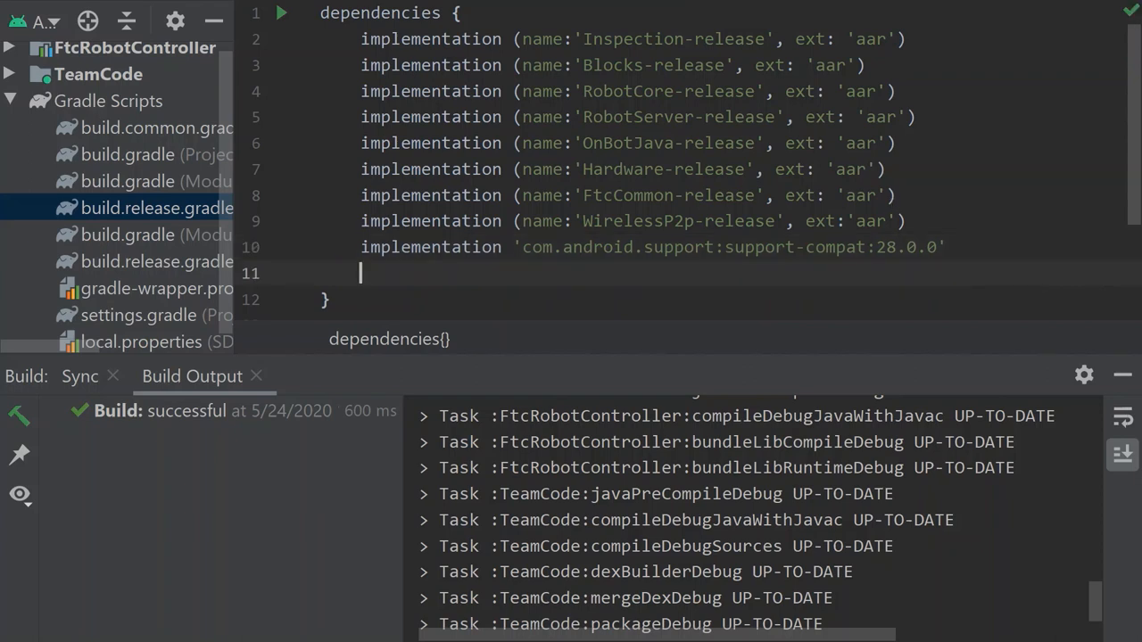
text(implementation 'com.acmerobotics.dashboard:dashboard:0.3.8')
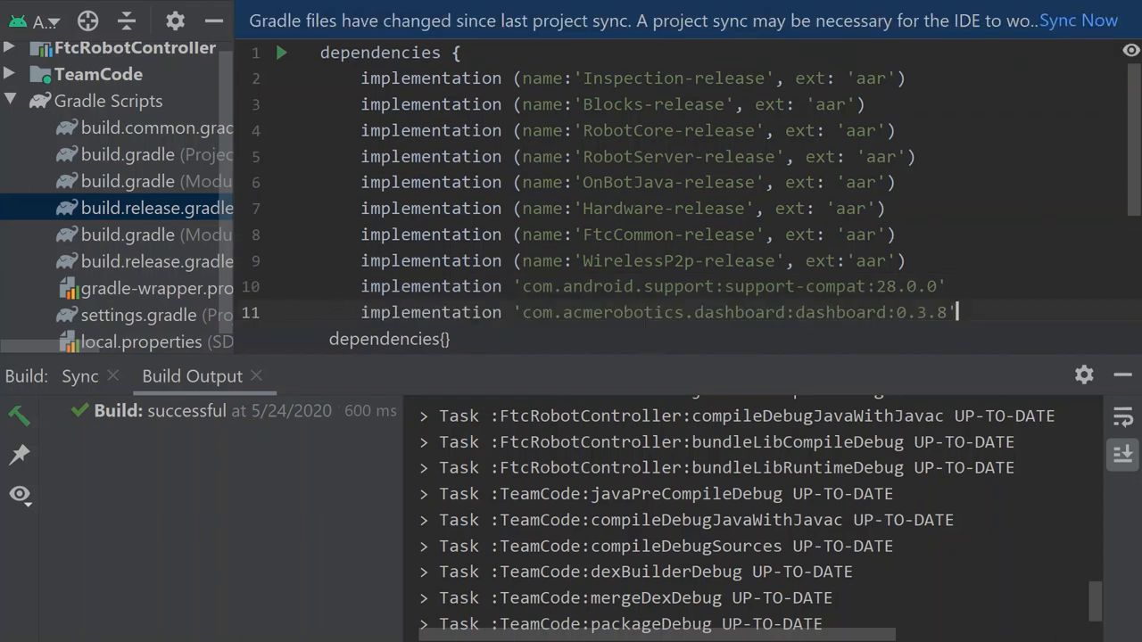
scroll(down, 3)
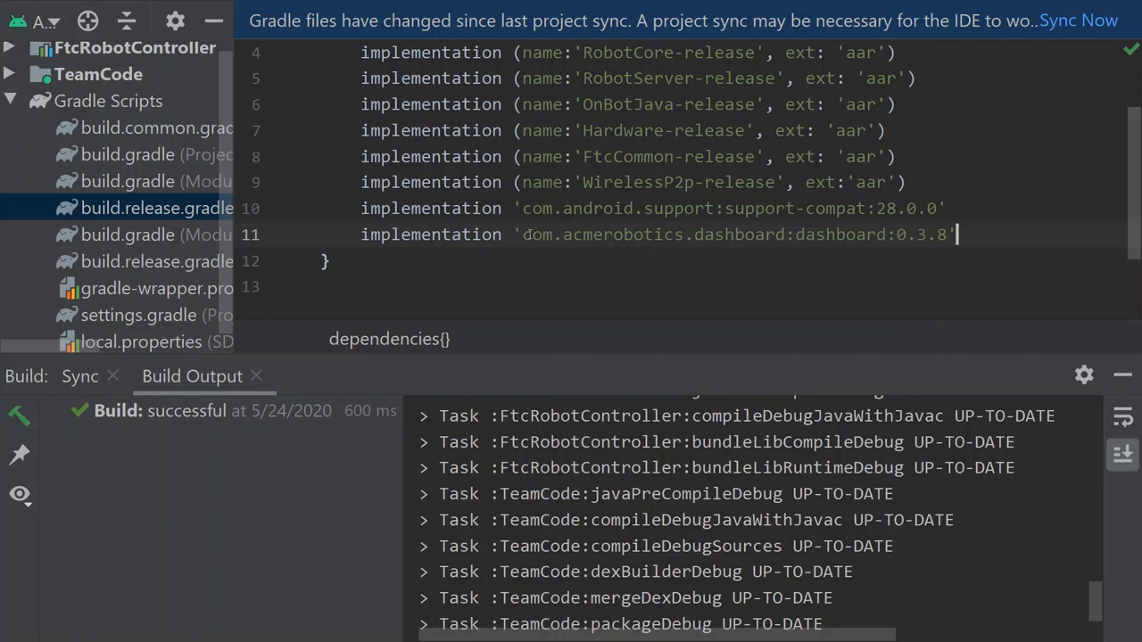
drag(524, 236, 946, 236)
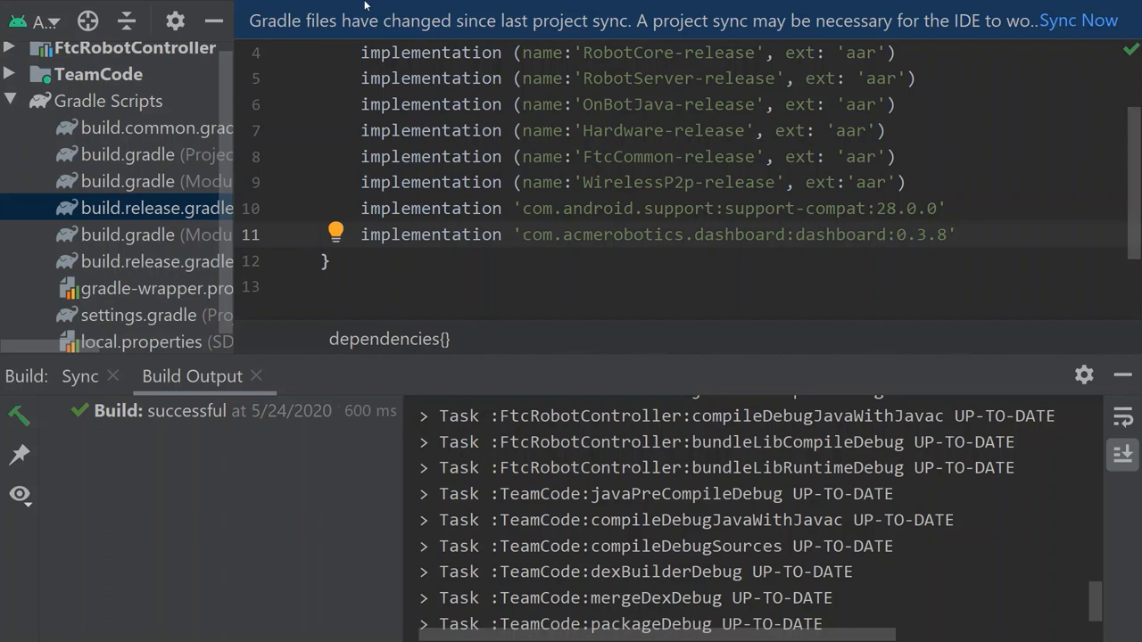
double_click(713, 234)
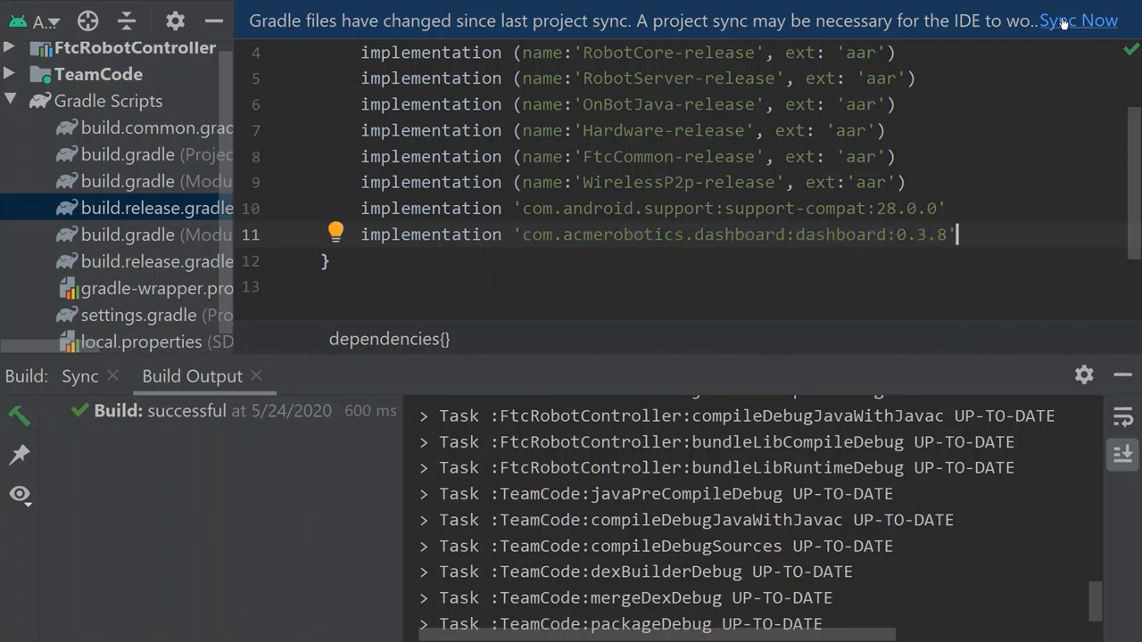
Run Sync Now on the changed Gradle files until CONFIGURE SUCCESSFUL appears
click(1077, 20)
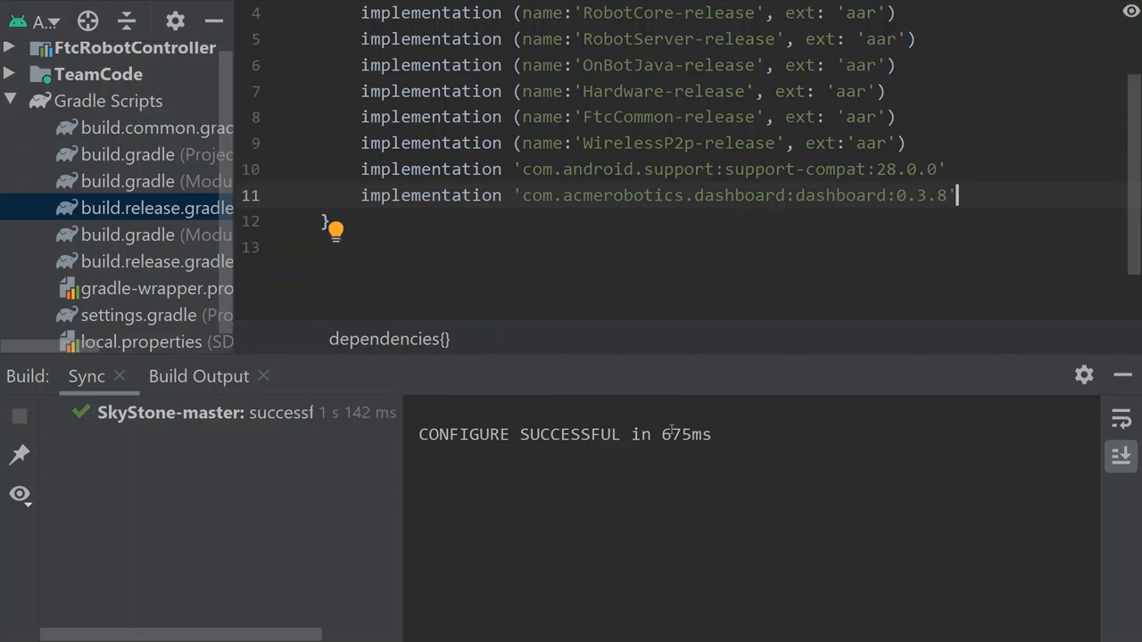
mouse_move(499, 257)
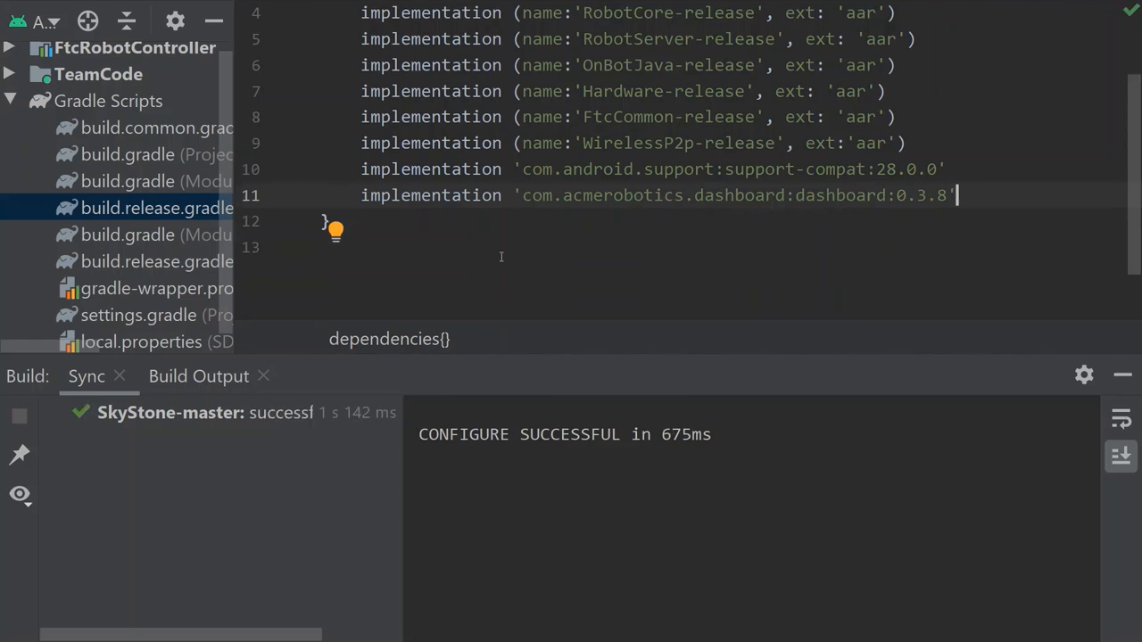
mouse_move(435, 175)
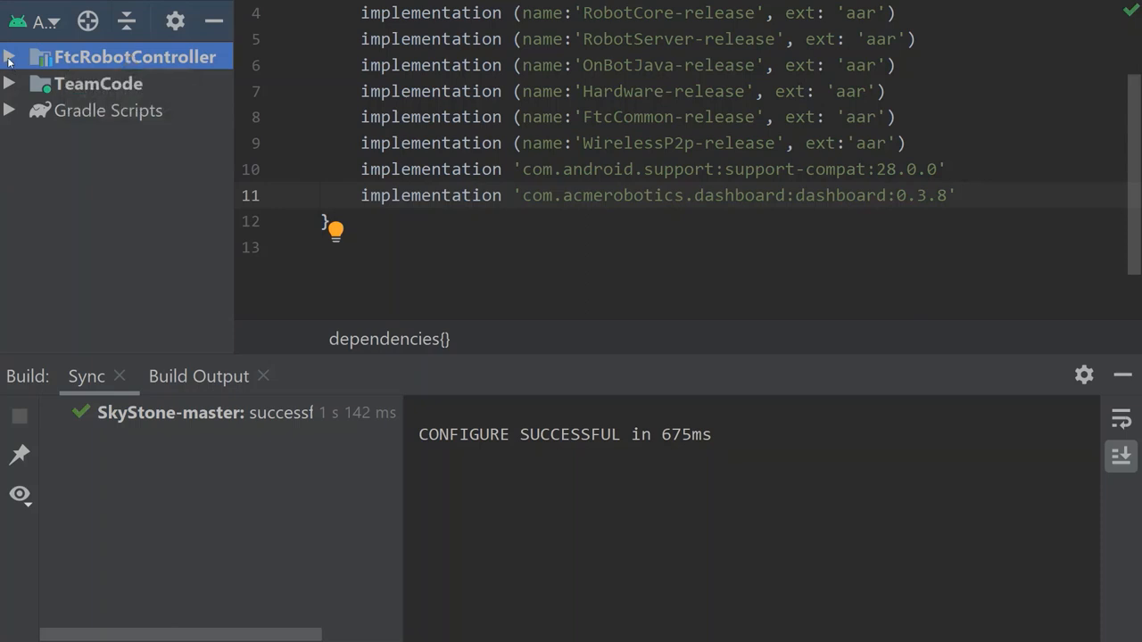
Navigate FtcRobotController > java > robotcontroller > internal to FtcRobotControllerActivity in the editor
click(9, 55)
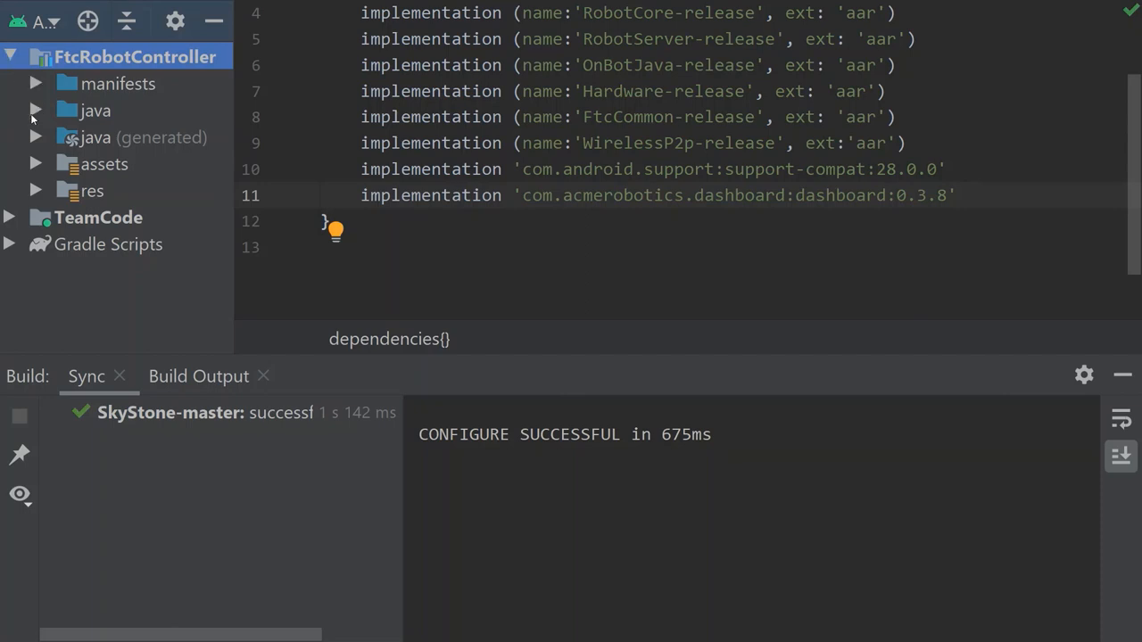
click(35, 111)
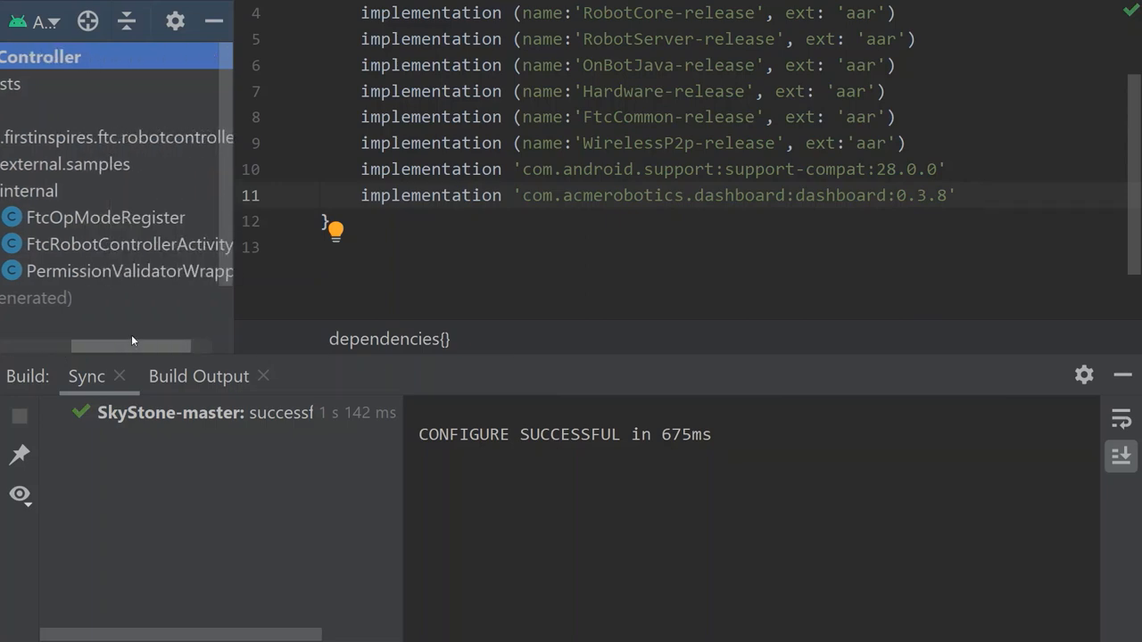
click(128, 243)
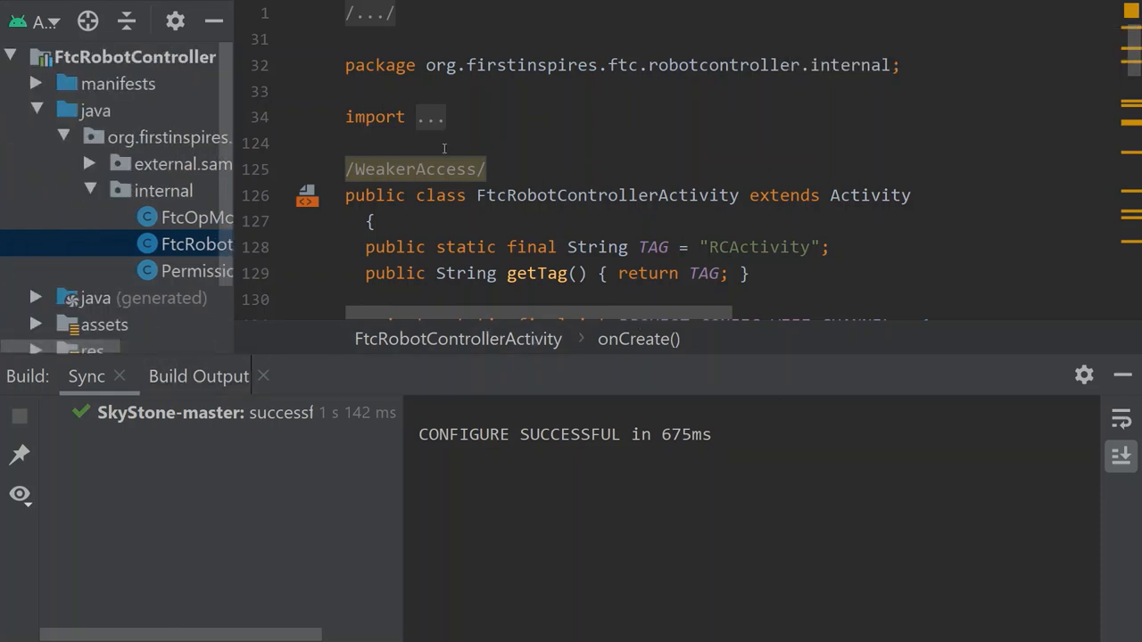
mouse_move(197, 271)
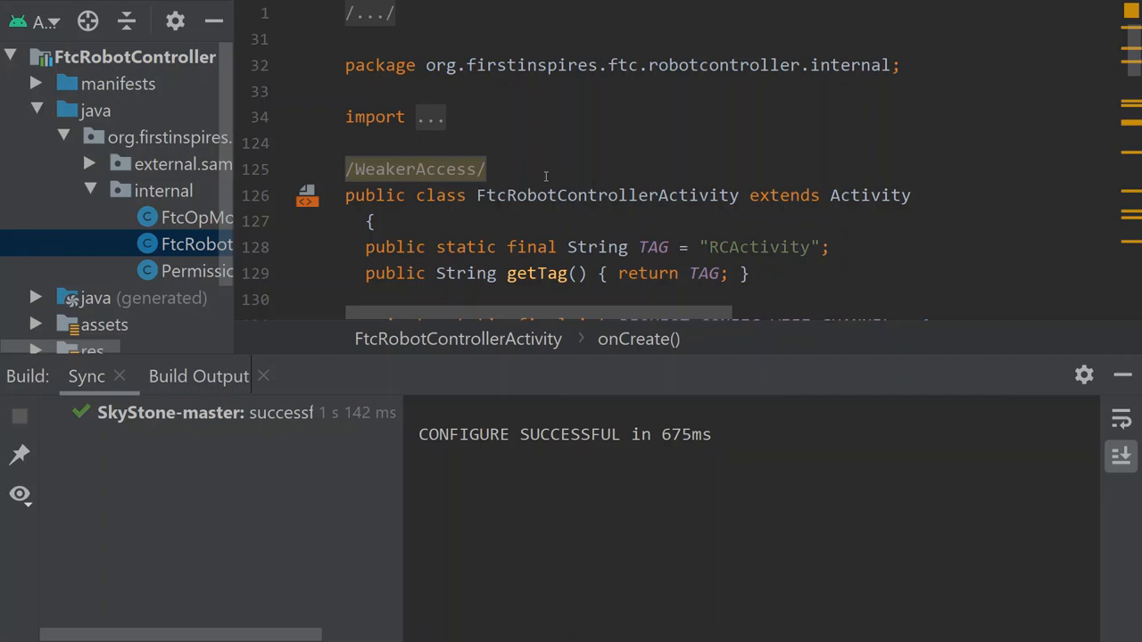
Append FtcDashboard.start(); after the Wifi Auto Mute block at the end of onCreate
scroll(down, 3)
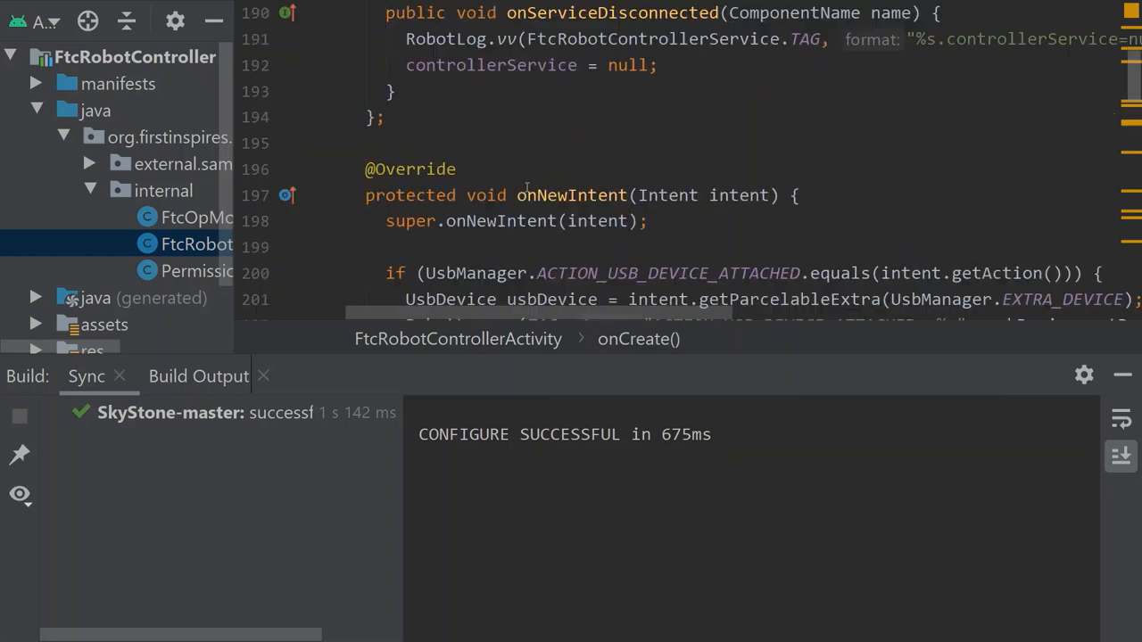
scroll(down, 3)
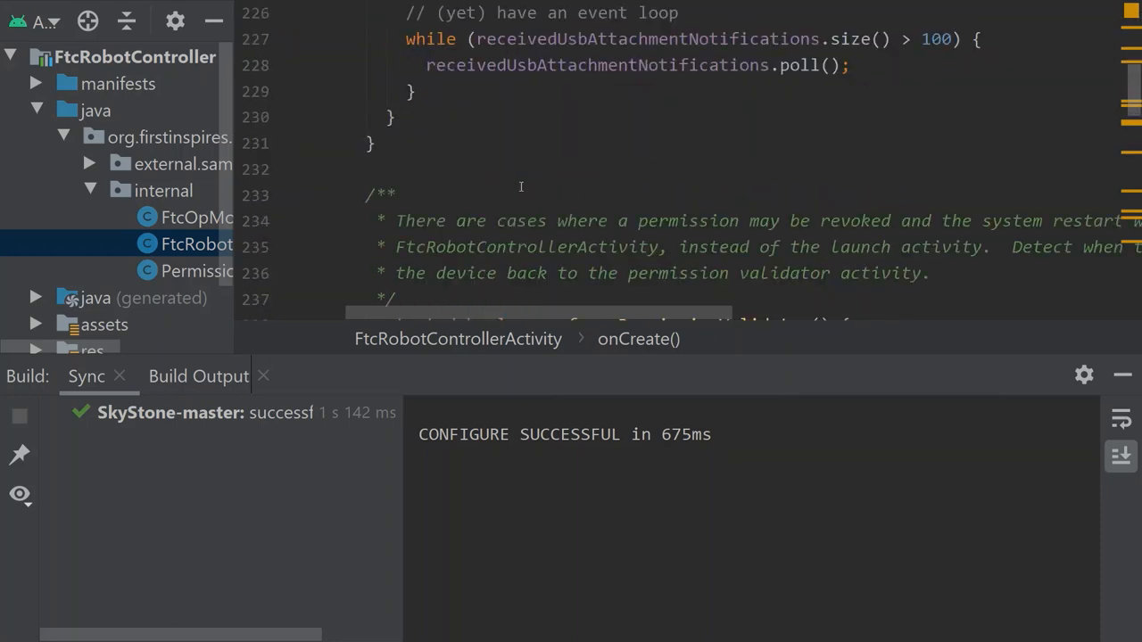
scroll(down, 3)
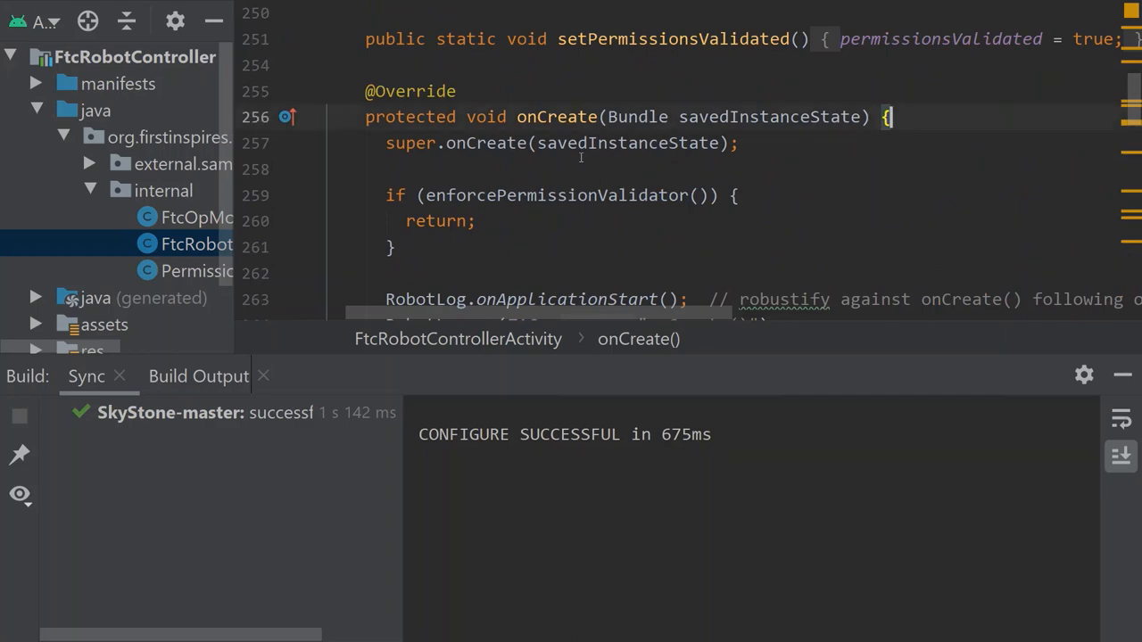
scroll(down, 3)
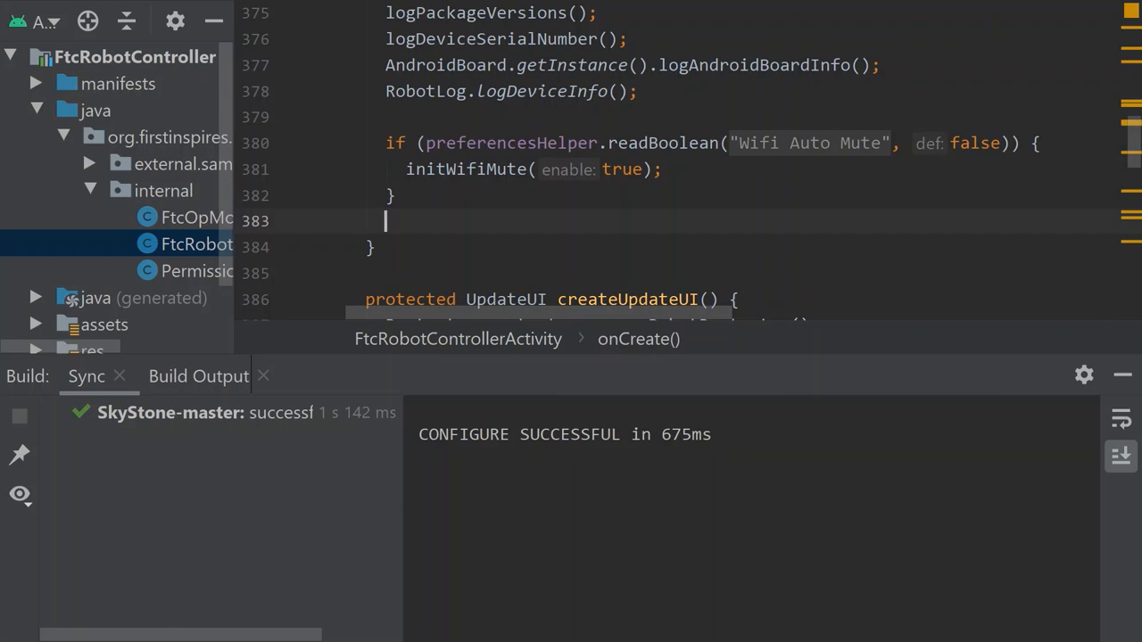
text(FtcDashboard.)
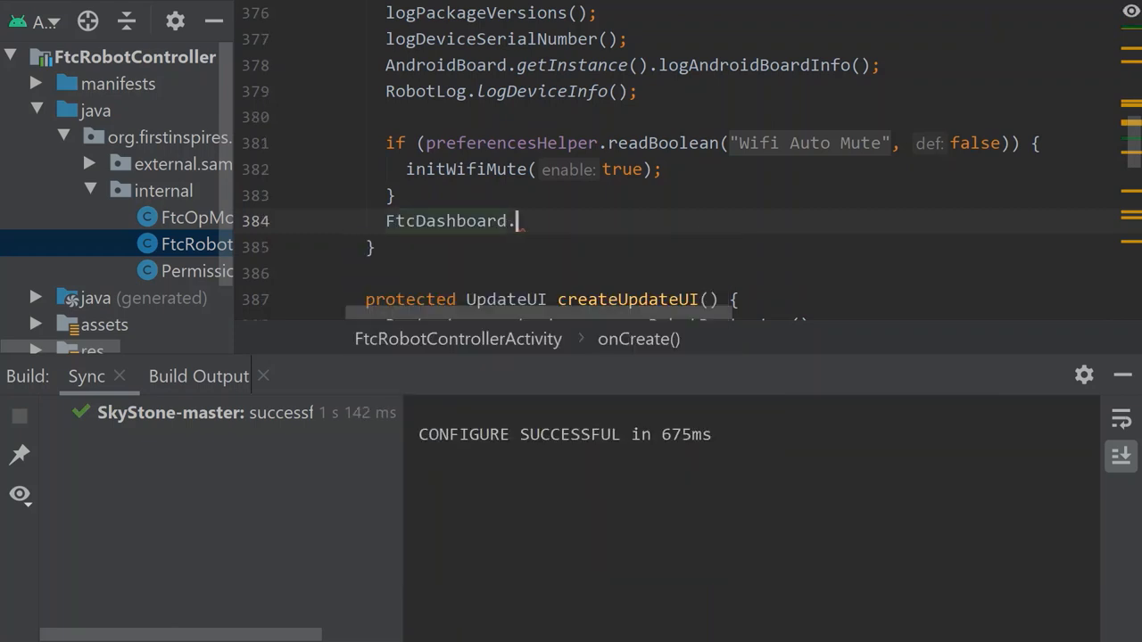
text(start();)
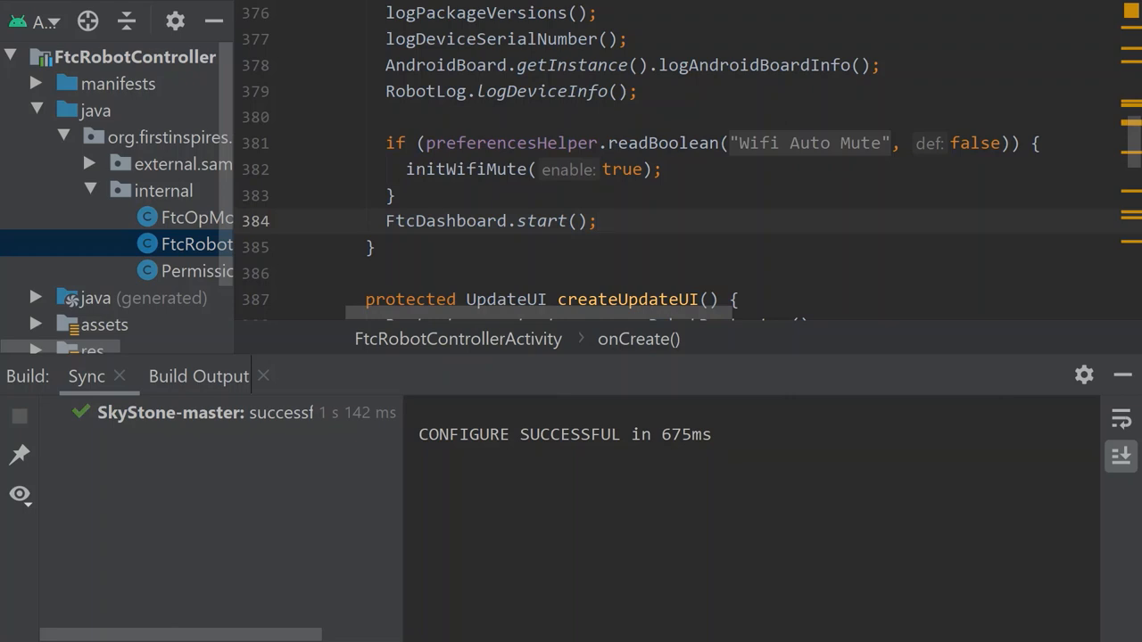
scroll(down, 3)
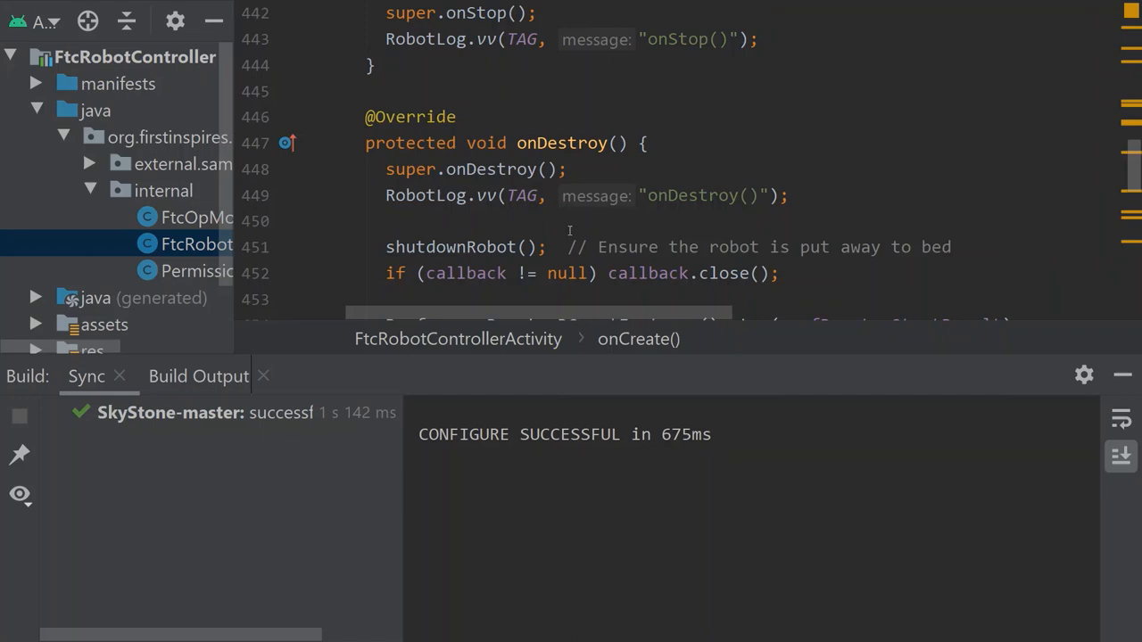
Begin an FtcDashboard call after RobotLog.cancelWriteLogcatToDisk(); at the end of onDestroy
click(645, 143)
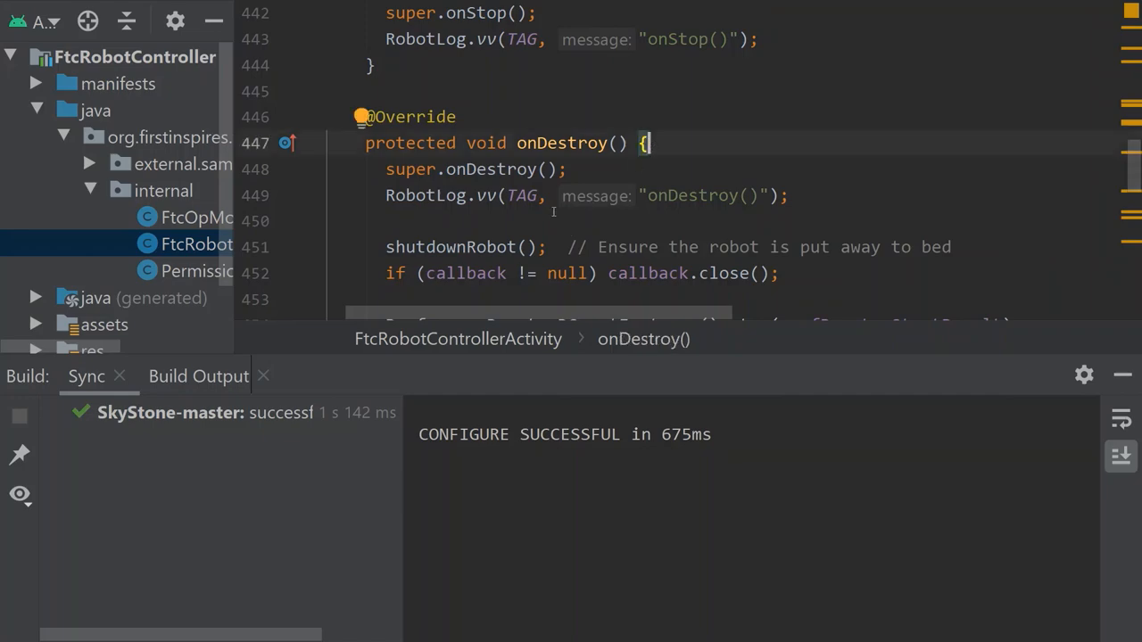
scroll(down, 3)
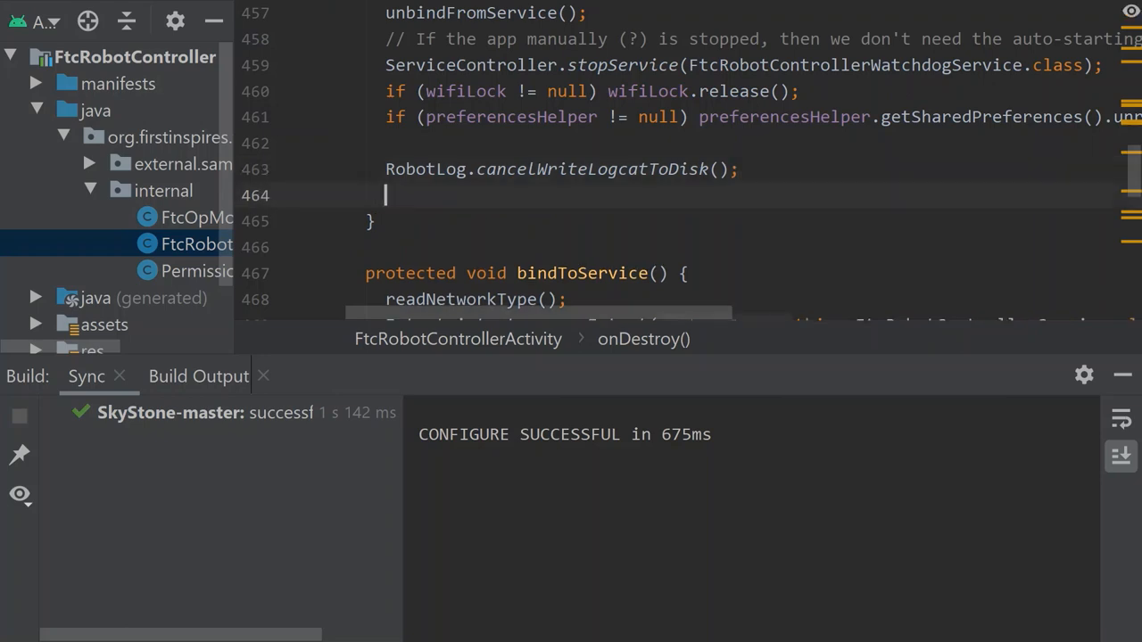
text(Ft)
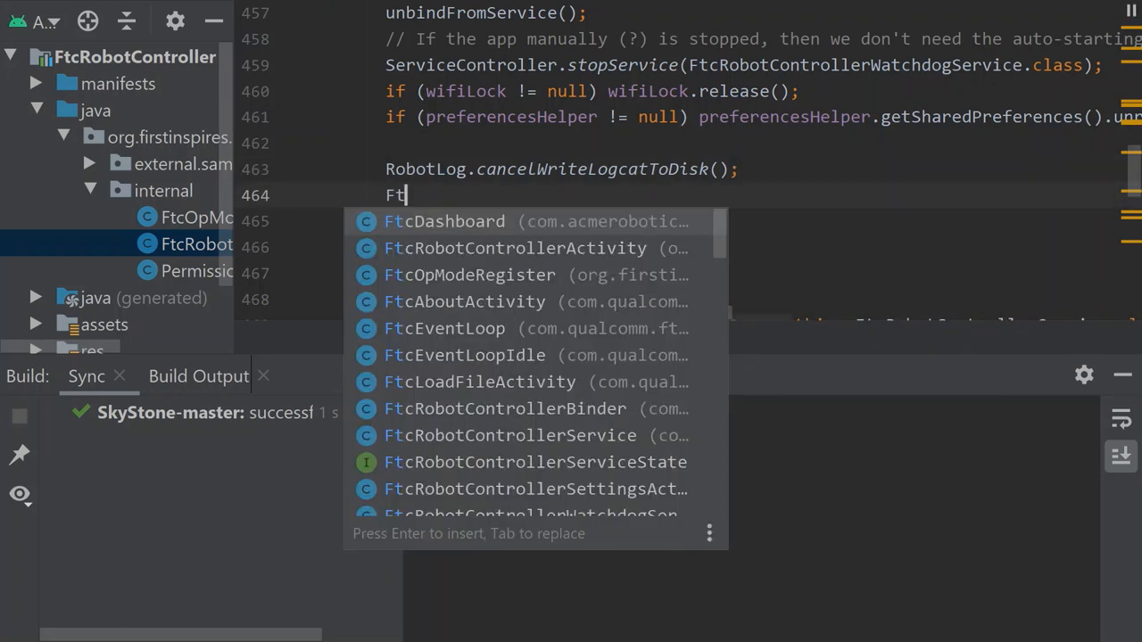
text(cDashboard.s)
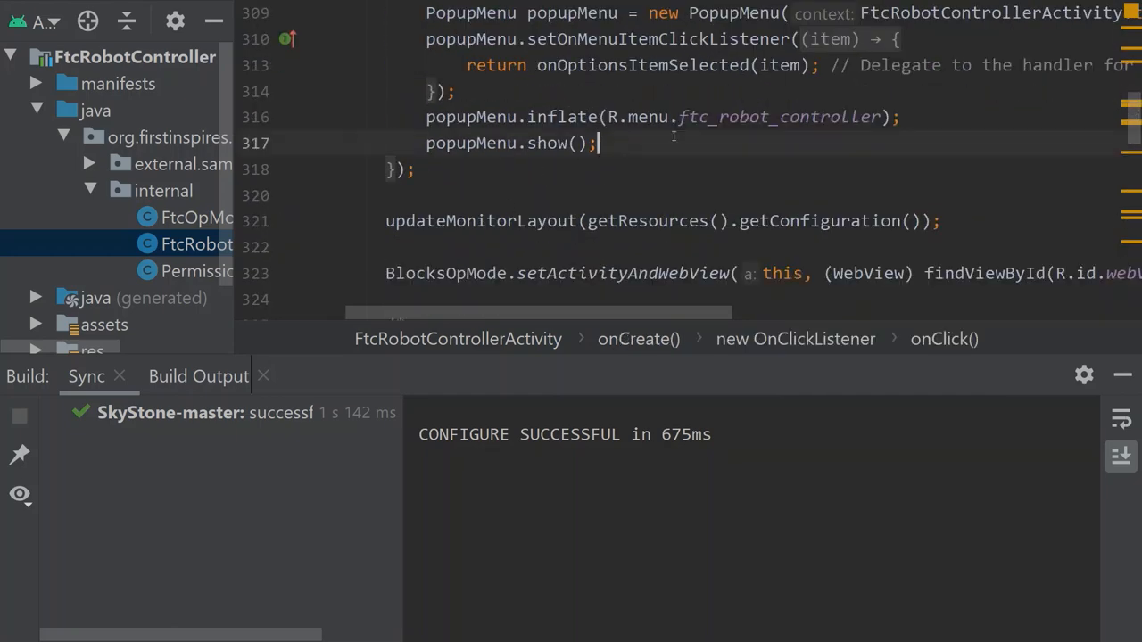
Insert FtcDashboard.populateMenu(popupMenu.getMenu()); on a new line before popupMenu.show()
key(Enter)
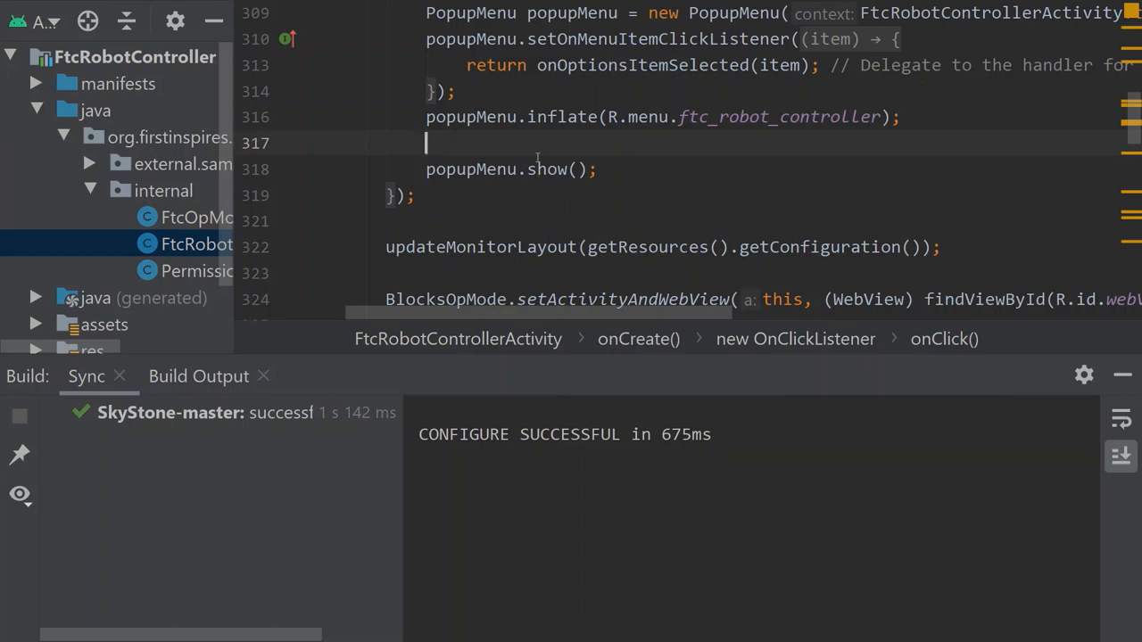
text(FtcDashboard.)
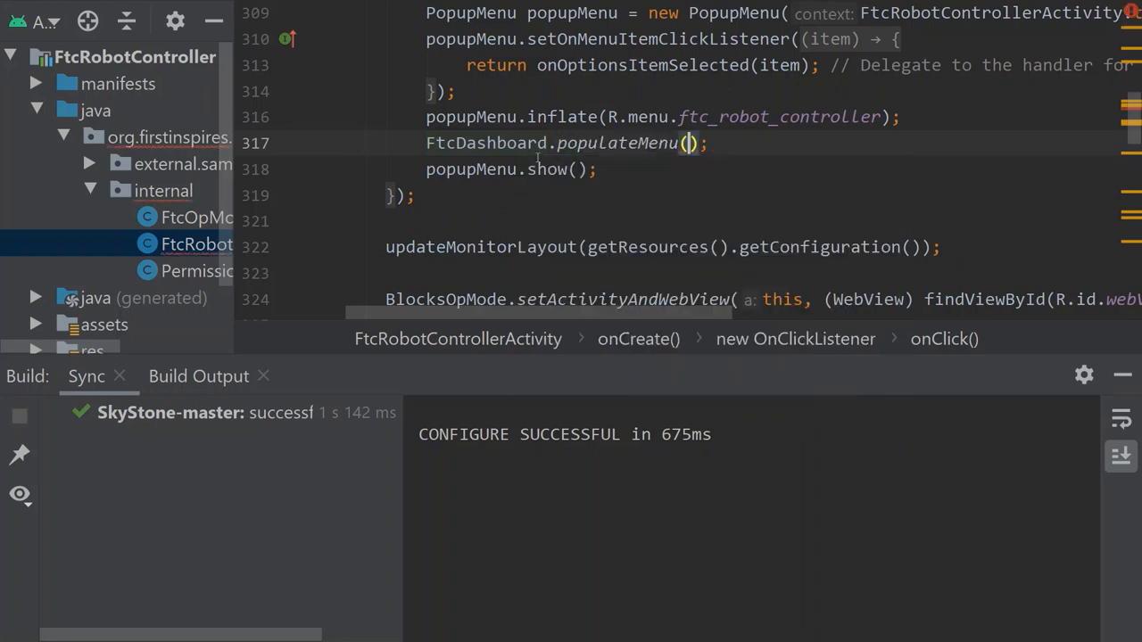
text(popupMenu.getMenu()
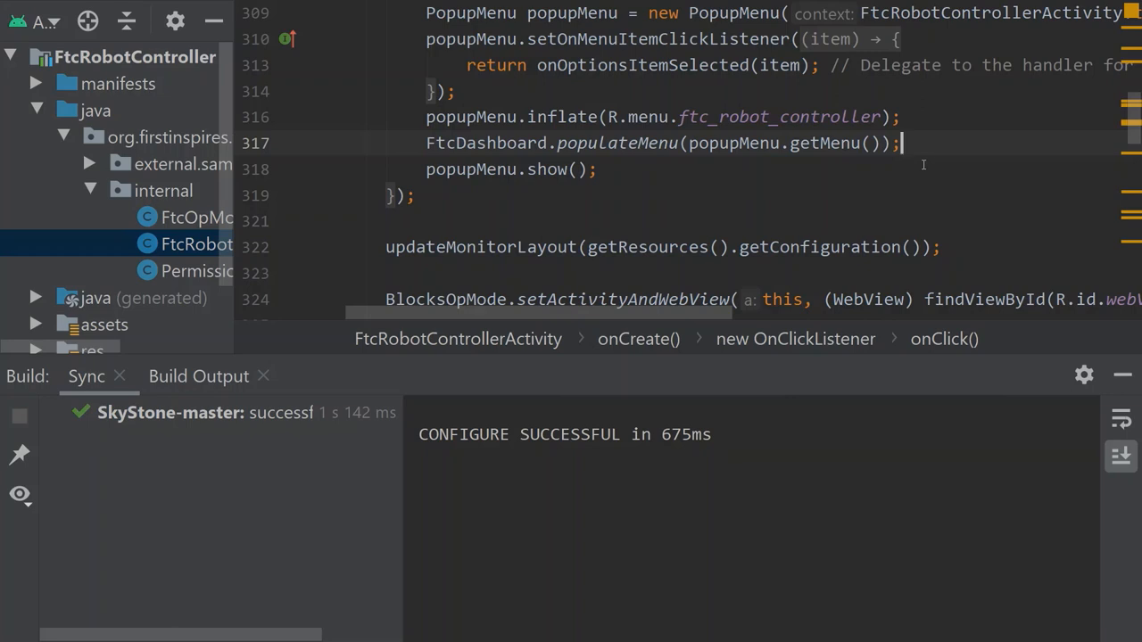
click(906, 143)
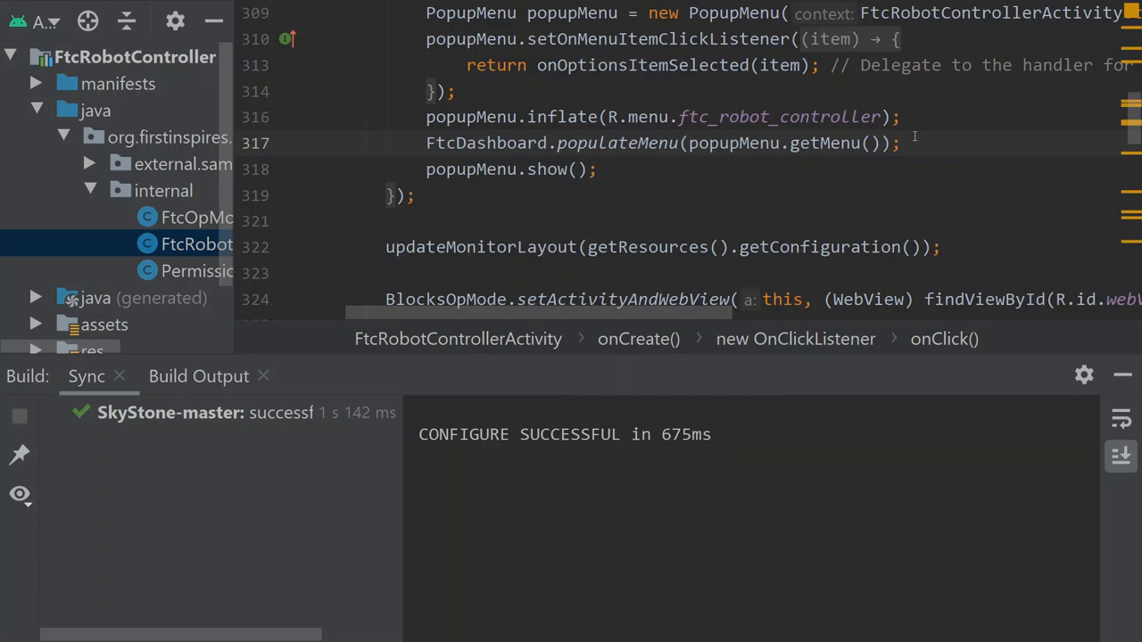
Add FtcDashboard.populateMenu(menu); in onCreateOptionsMenu before it returns true
scroll(down, 3)
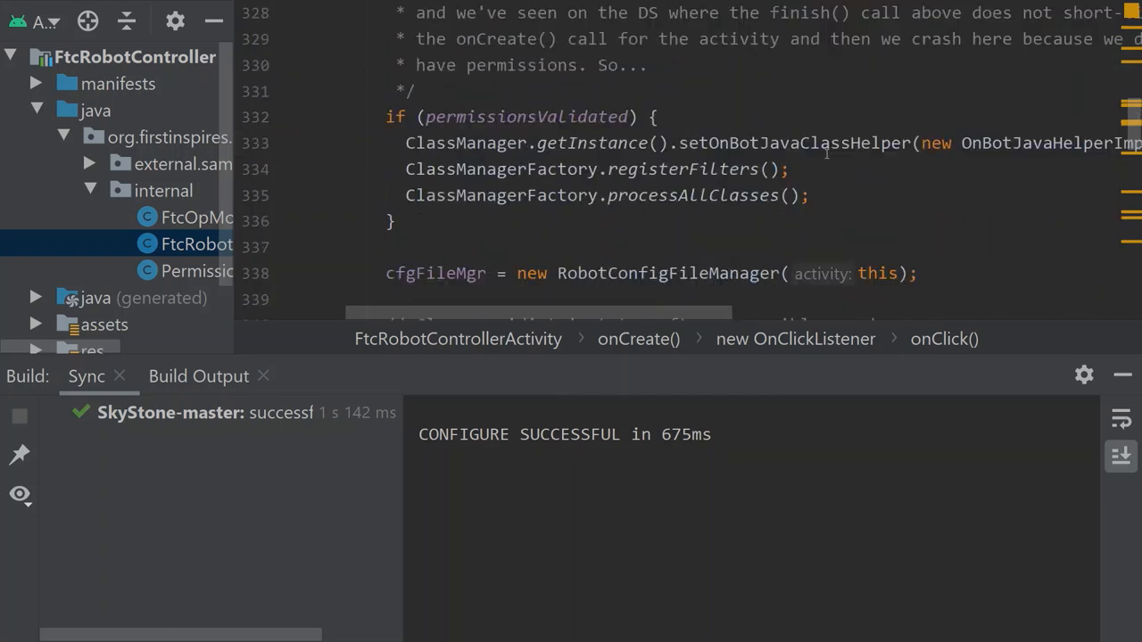
scroll(down, 3)
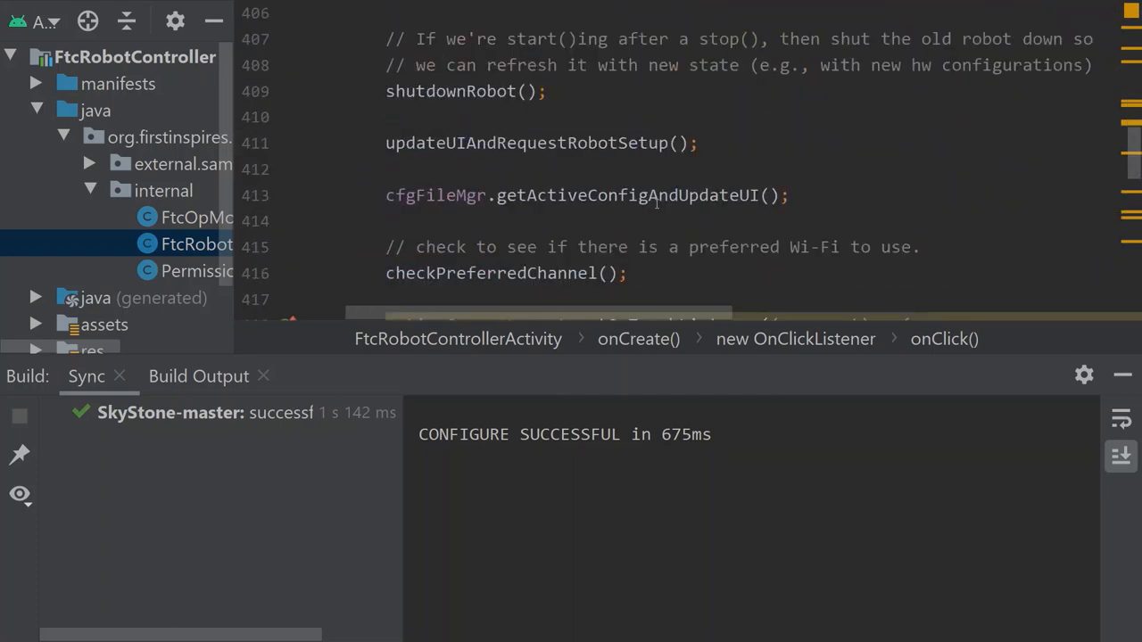
scroll(down, 3)
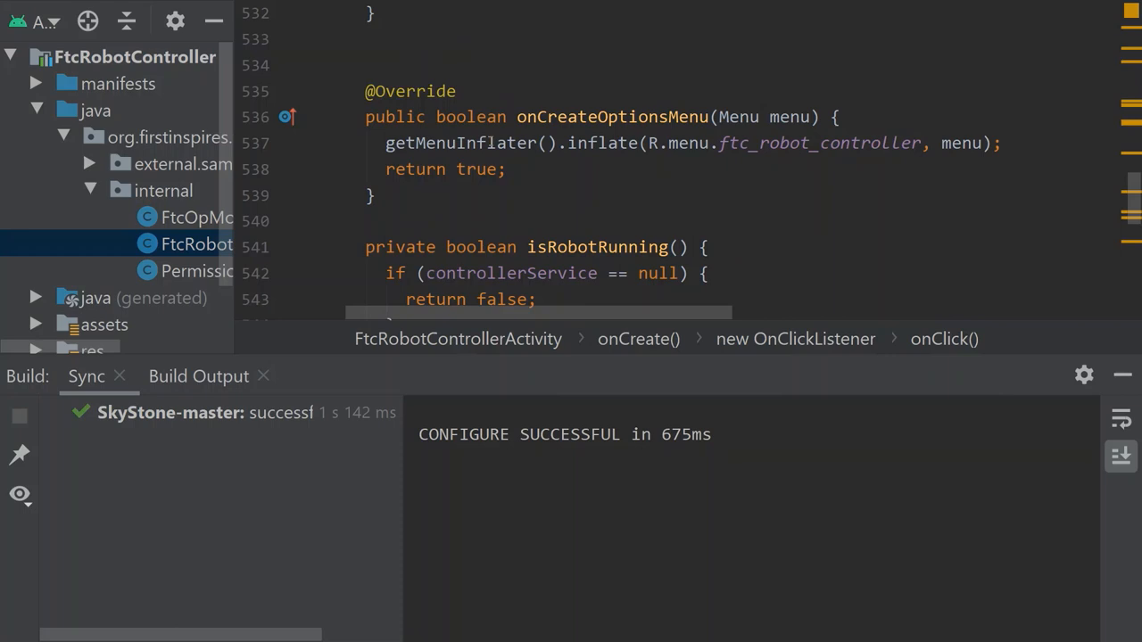
mouse_move(532, 131)
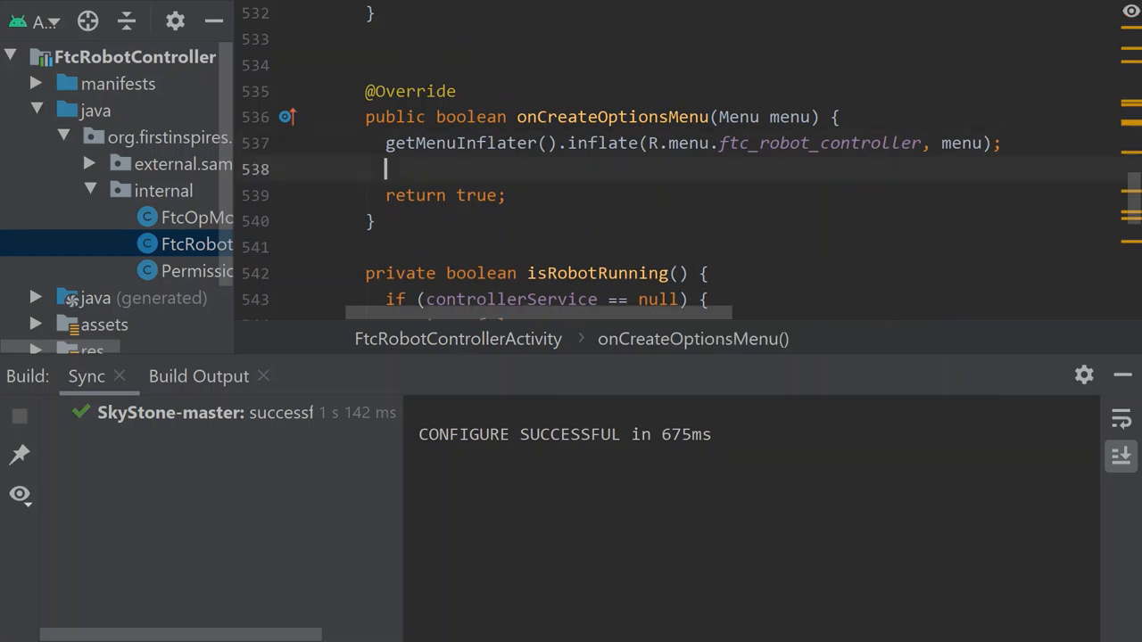
text(Ft)
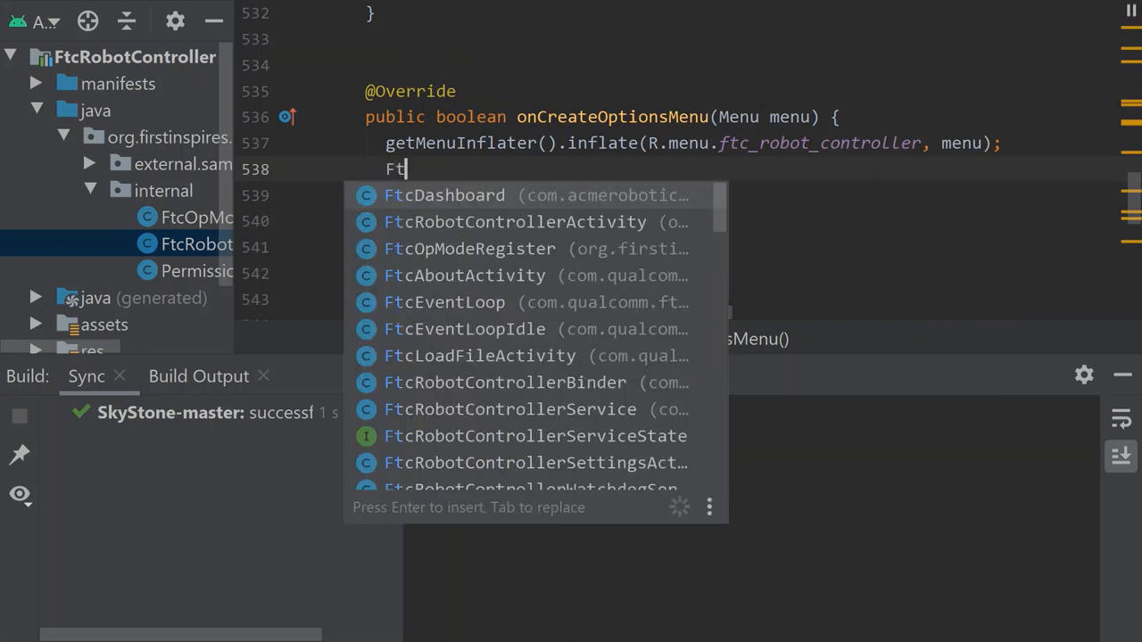
click(443, 194)
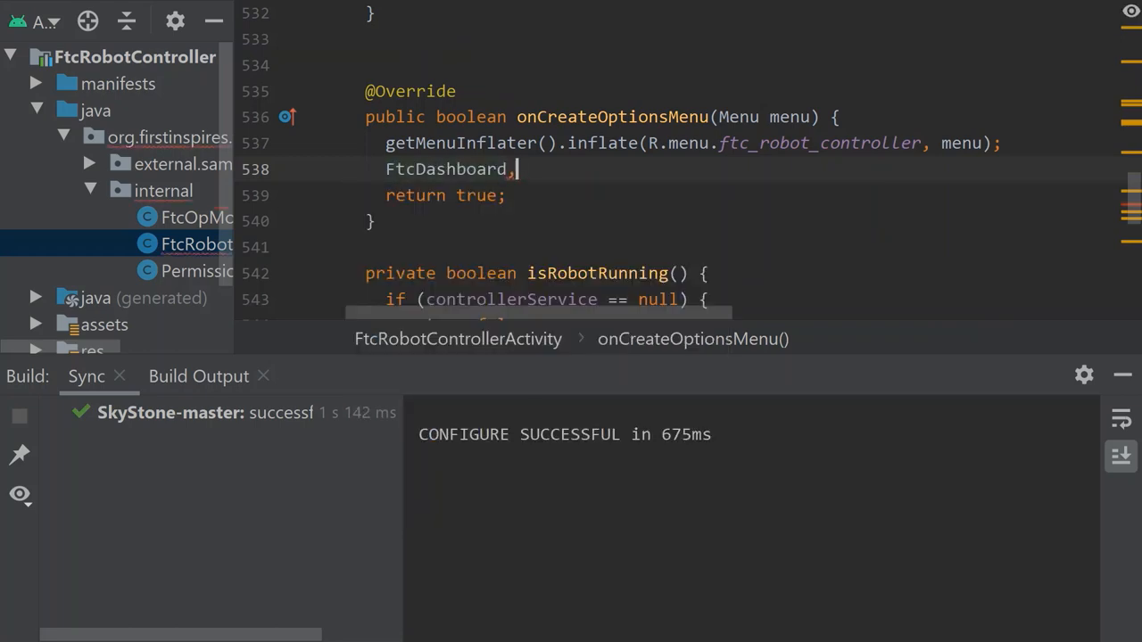
text(populateMenu();)
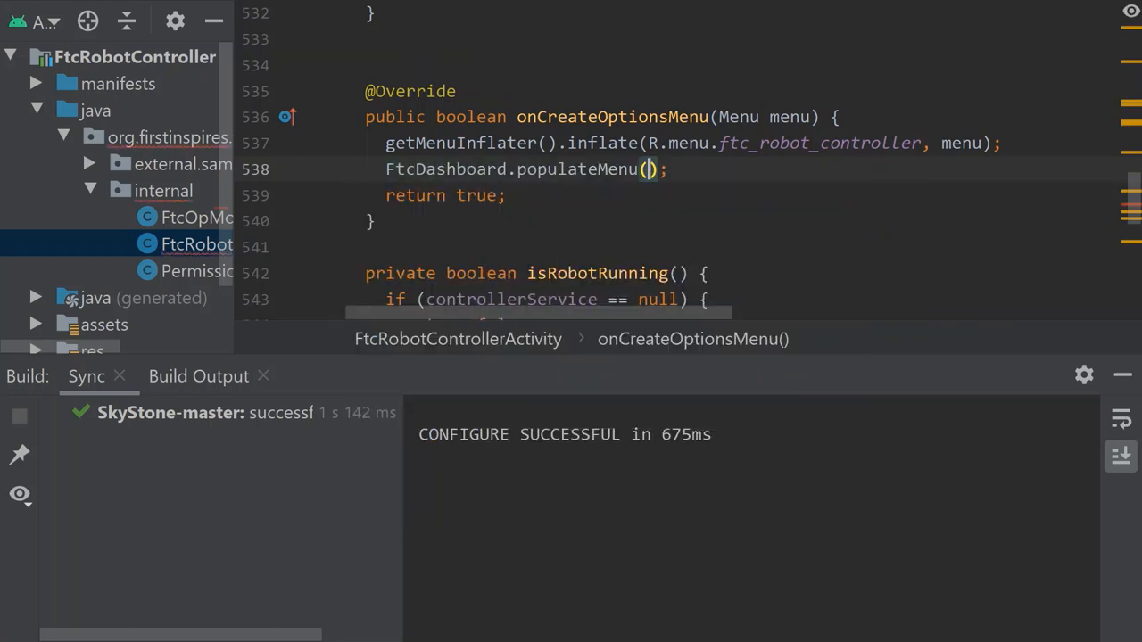
text(menu)
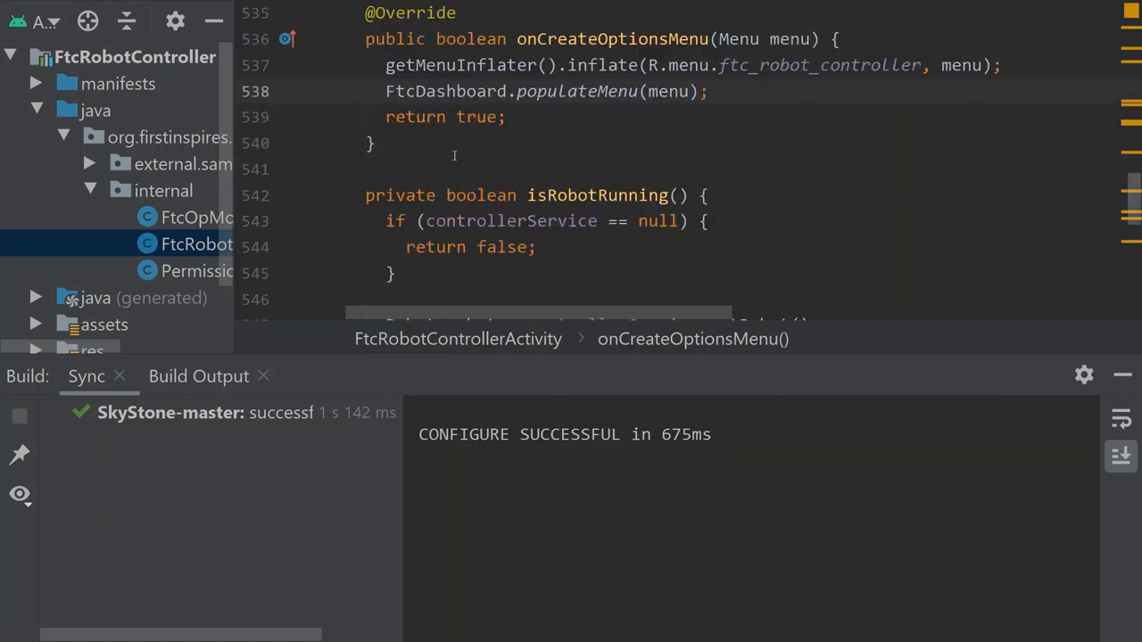
Write FtcDashboard.attachWebServer(service.getWebServer()) at the end of the onServiceBind callback
scroll(down, 3)
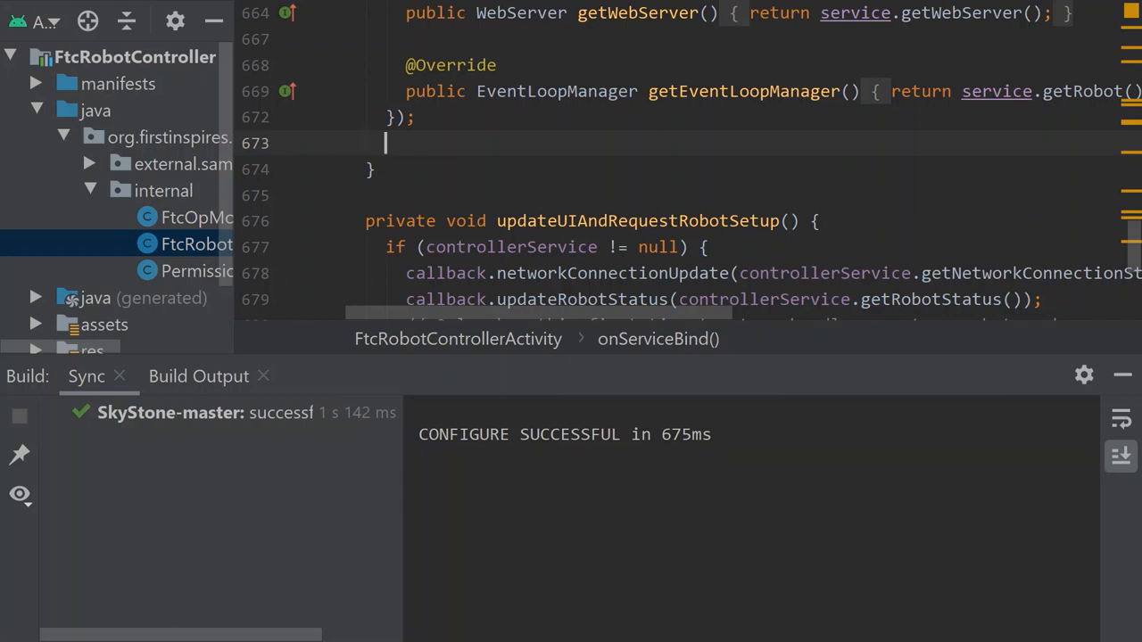
text(FtcDashboard)
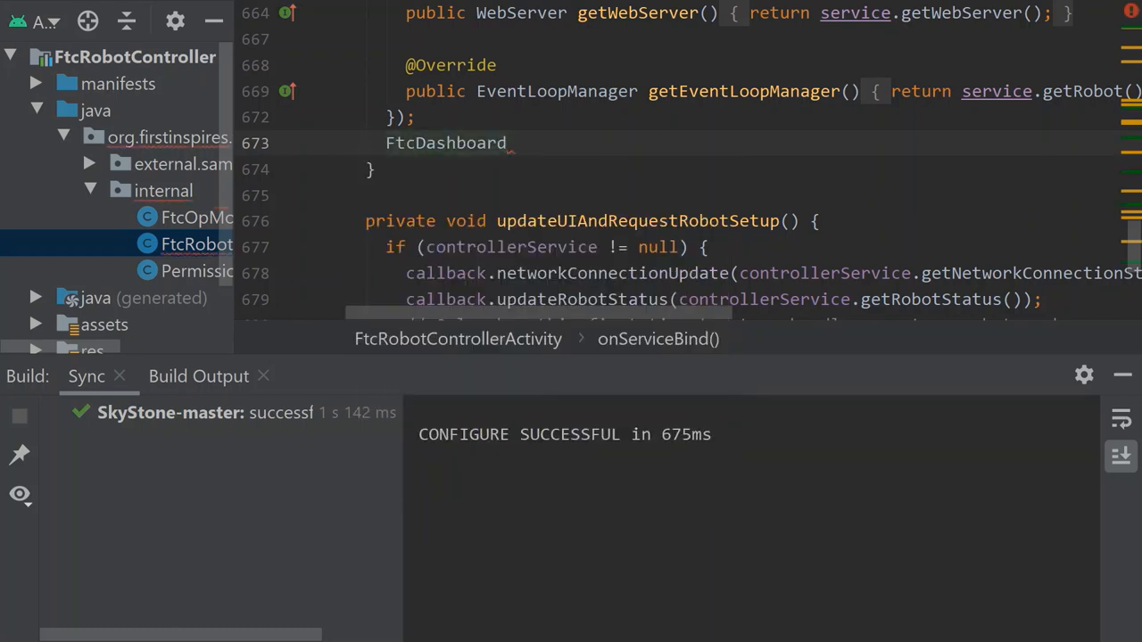
text(.attachWebServer();)
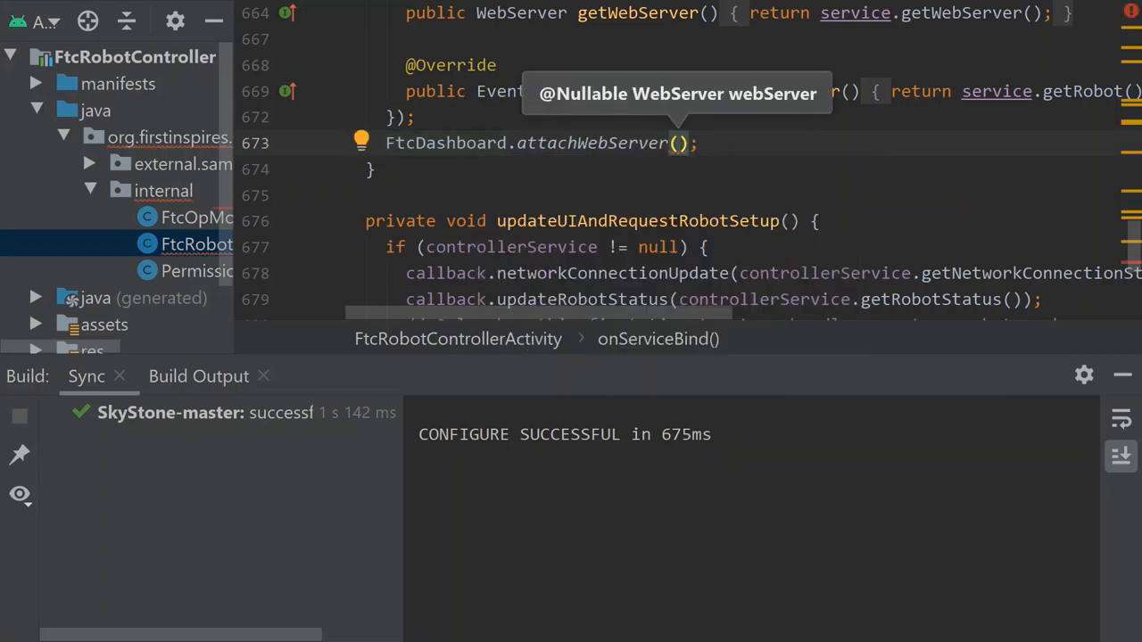
text(service.)
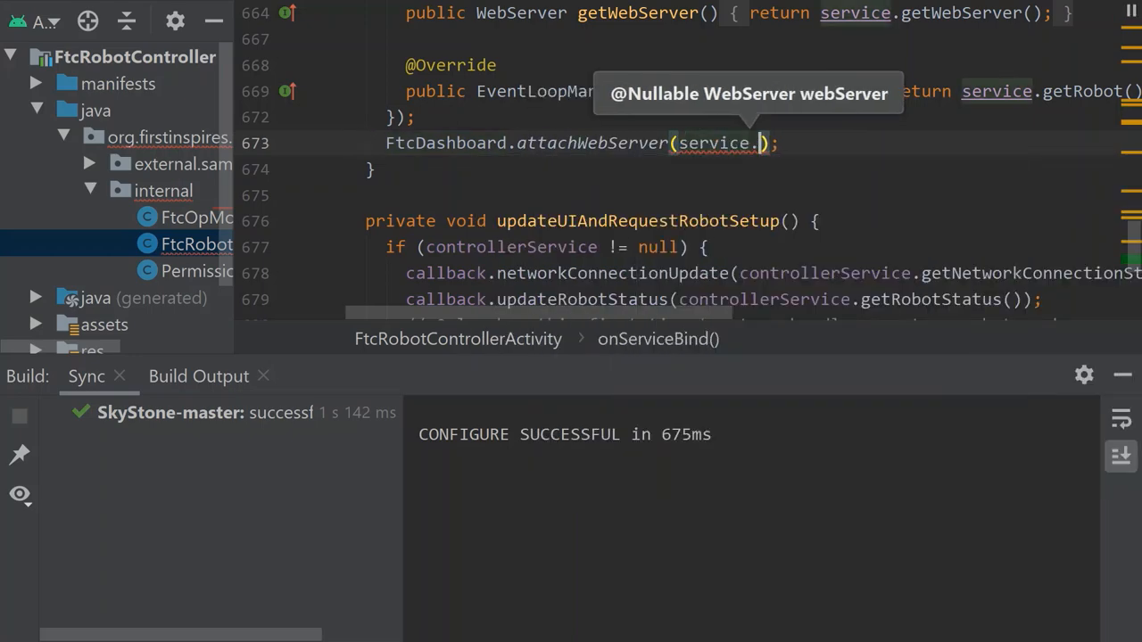
text(getWebServer())
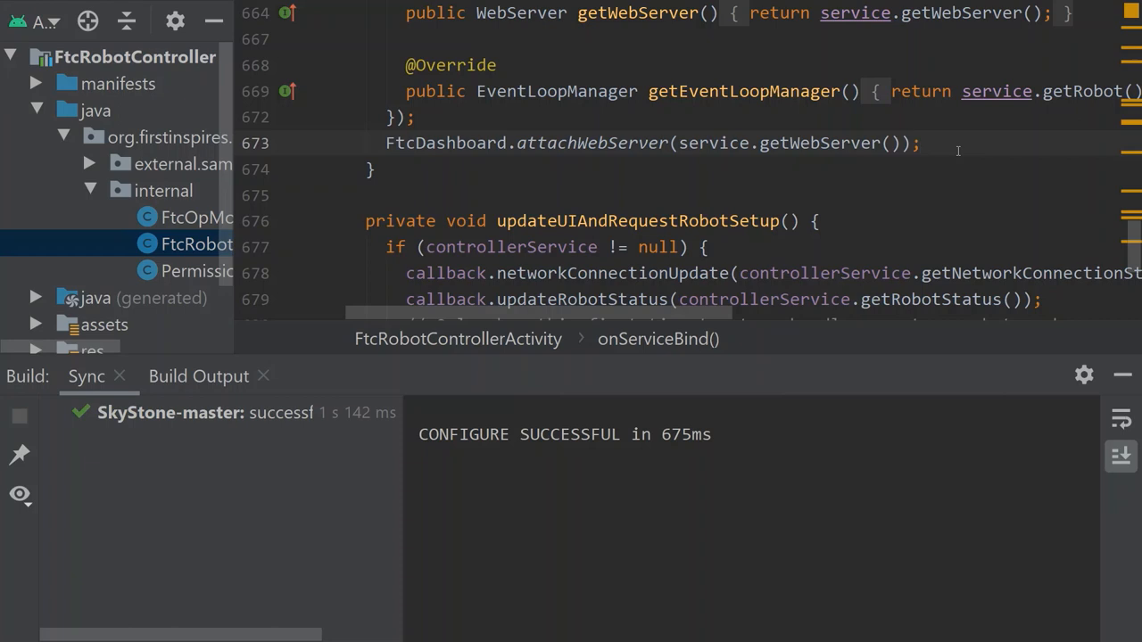
mouse_move(383, 192)
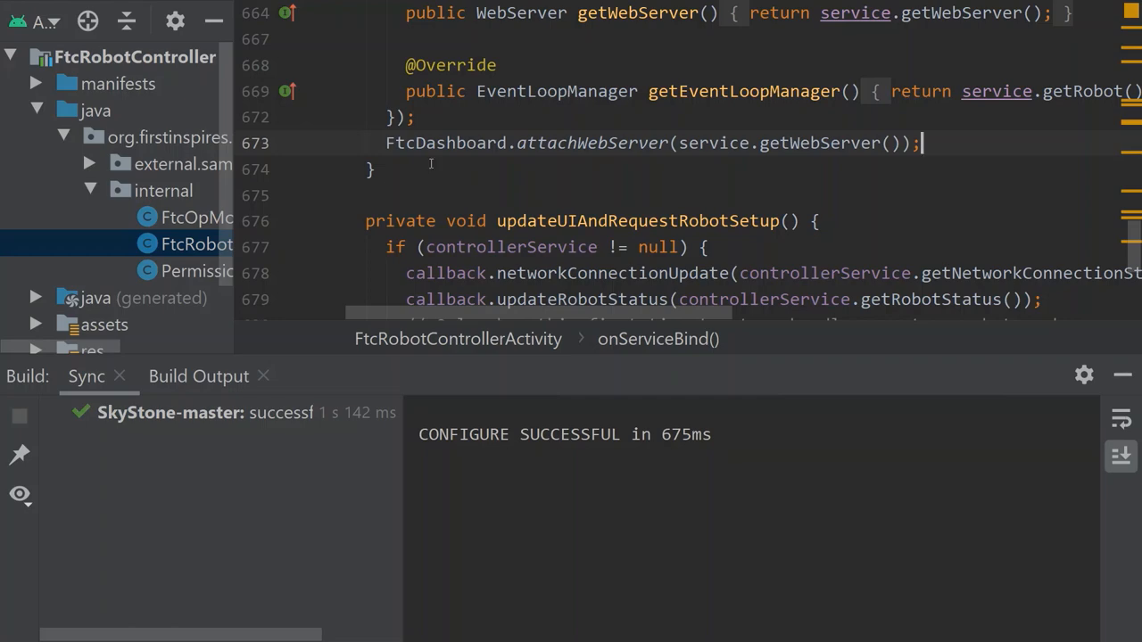
Add FtcDashboard.attachEventLoop(eventLoop); after showErrorIfUnknownControlHub() in requestRobotSetup
scroll(down, 3)
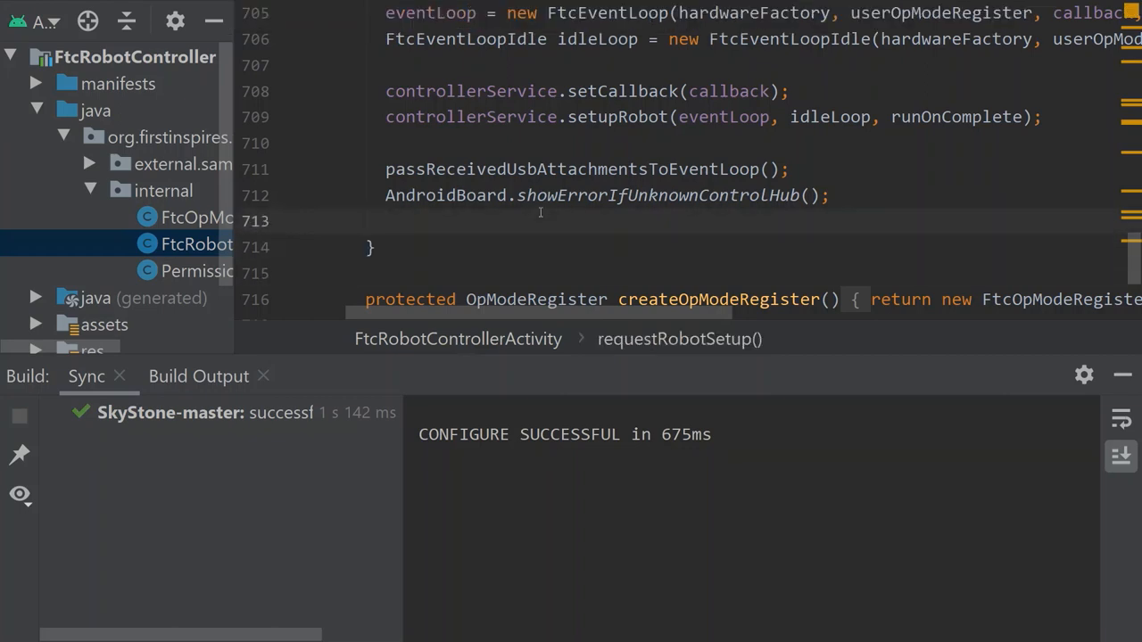
text(Ft)
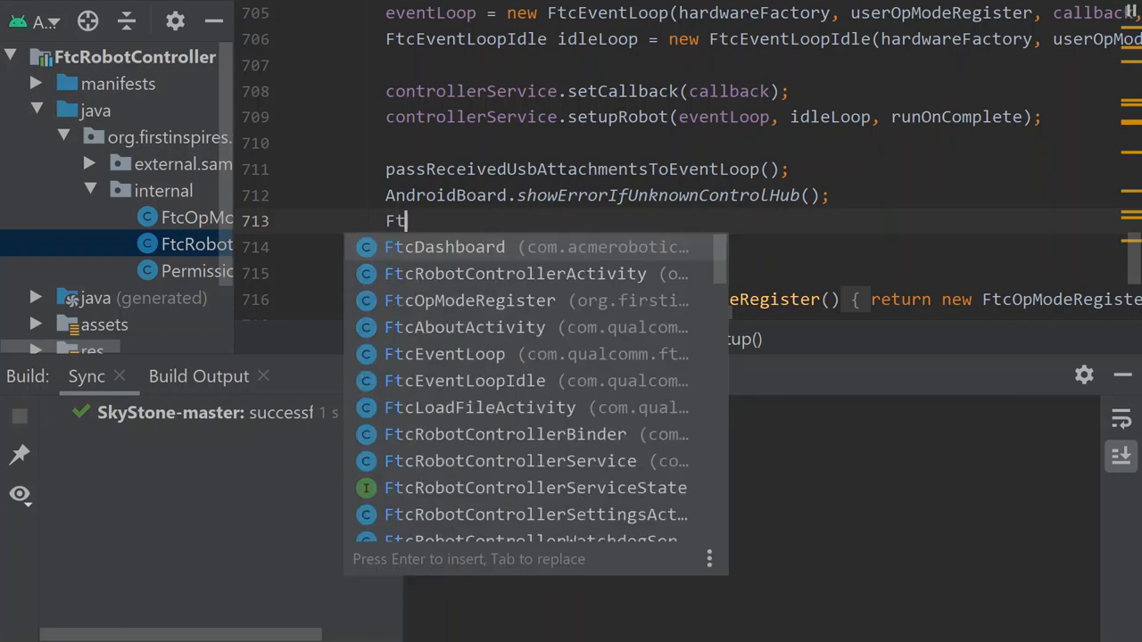
text(cDashboard.attachEventLoop();)
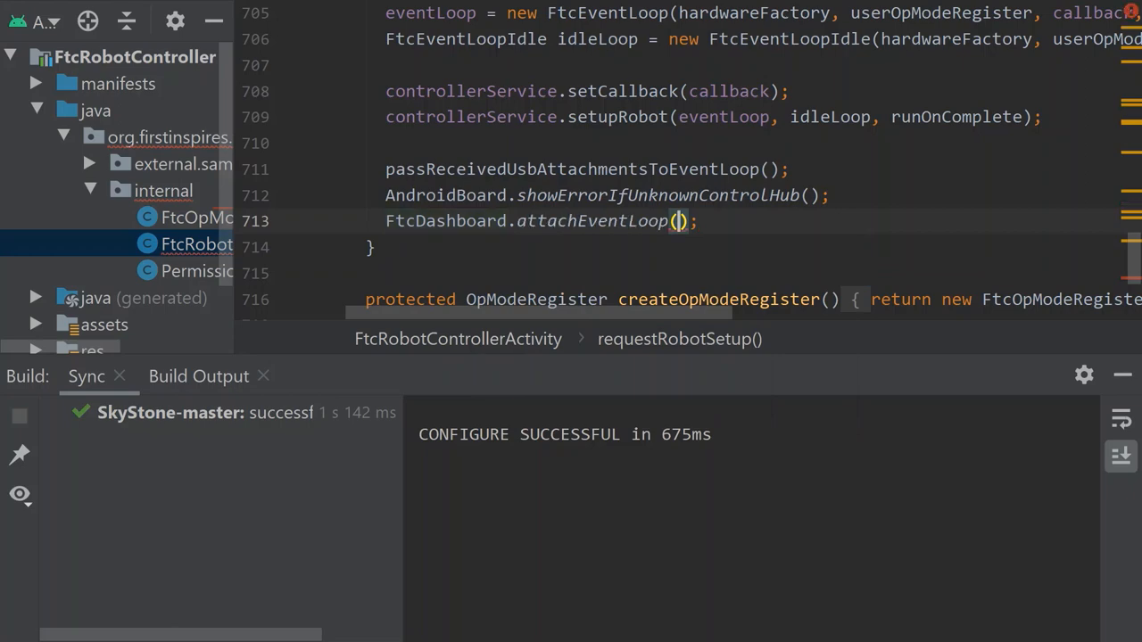
text(eventLoop)
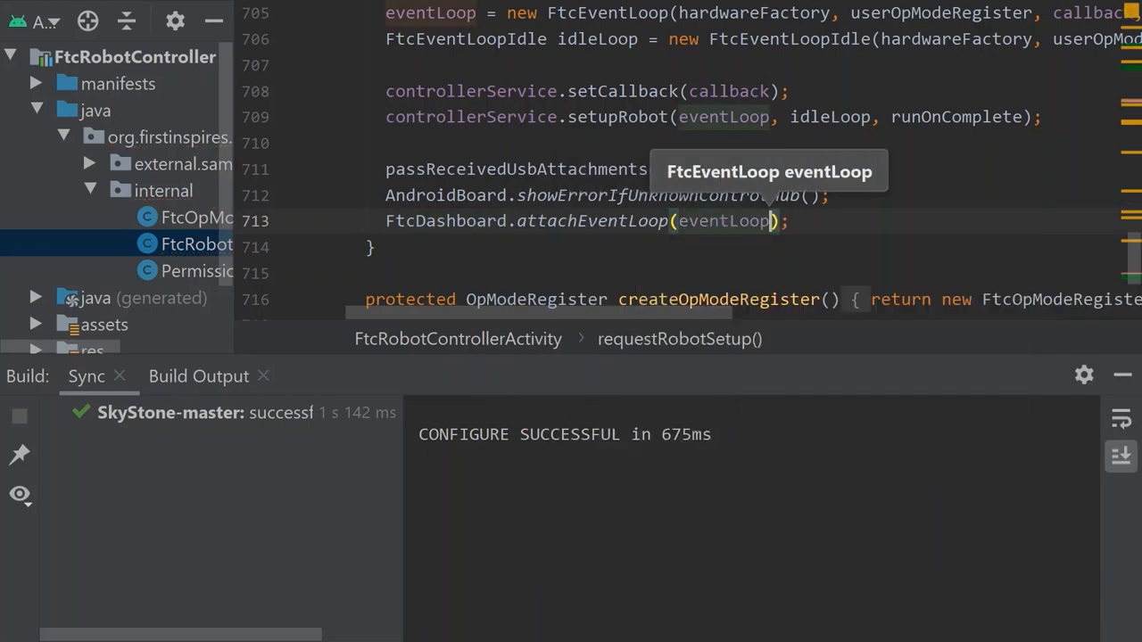
click(788, 221)
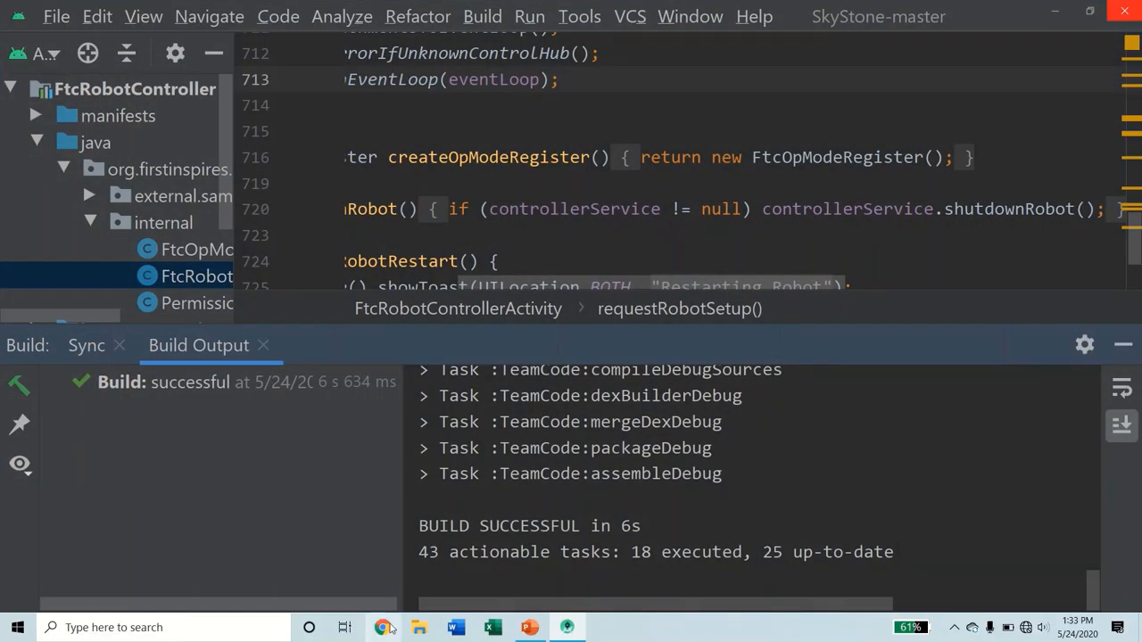
With the build finished successfully, switch over to the Chrome browser
click(384, 628)
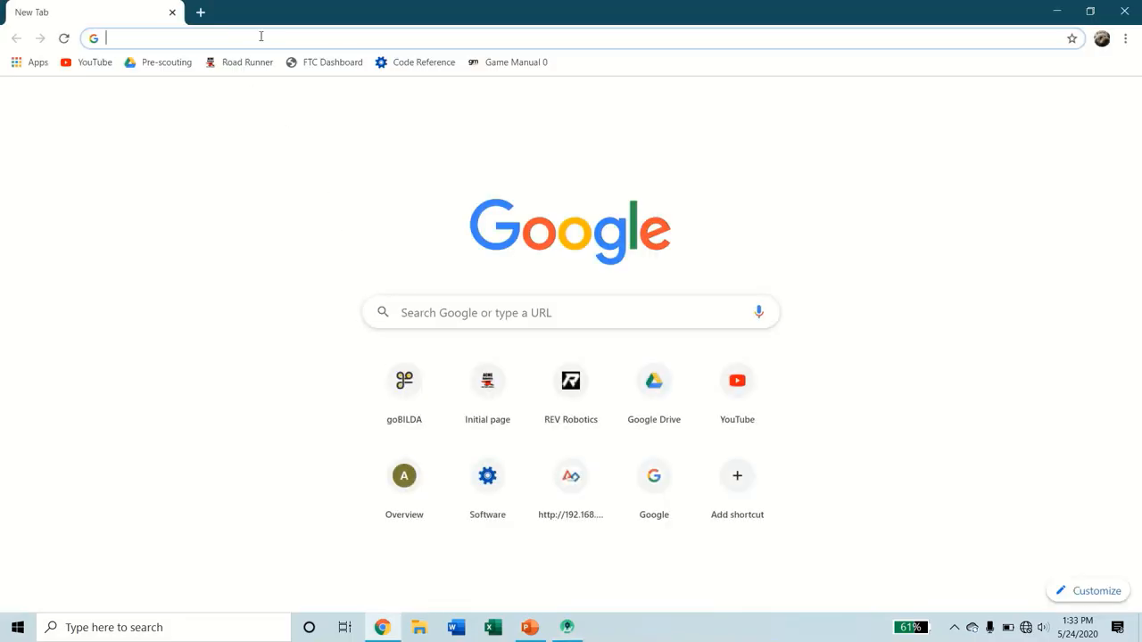
Load the FTC Dashboard at 192.168.49.1:8080/dash from the address-bar suggestion
text(192.168.49.1:8080)
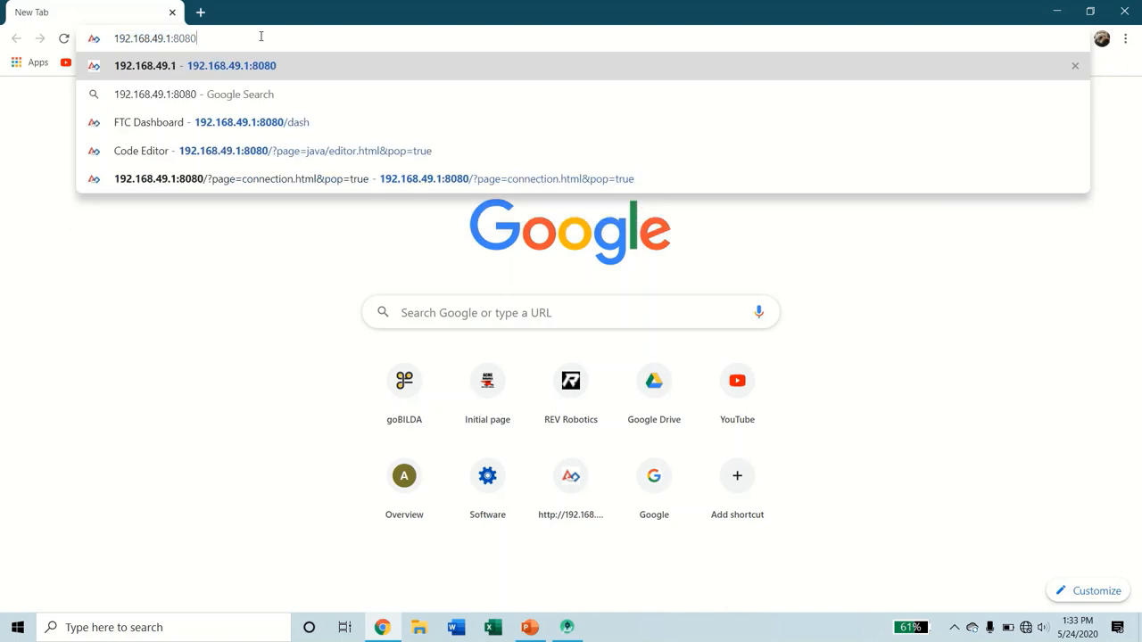
text(/)
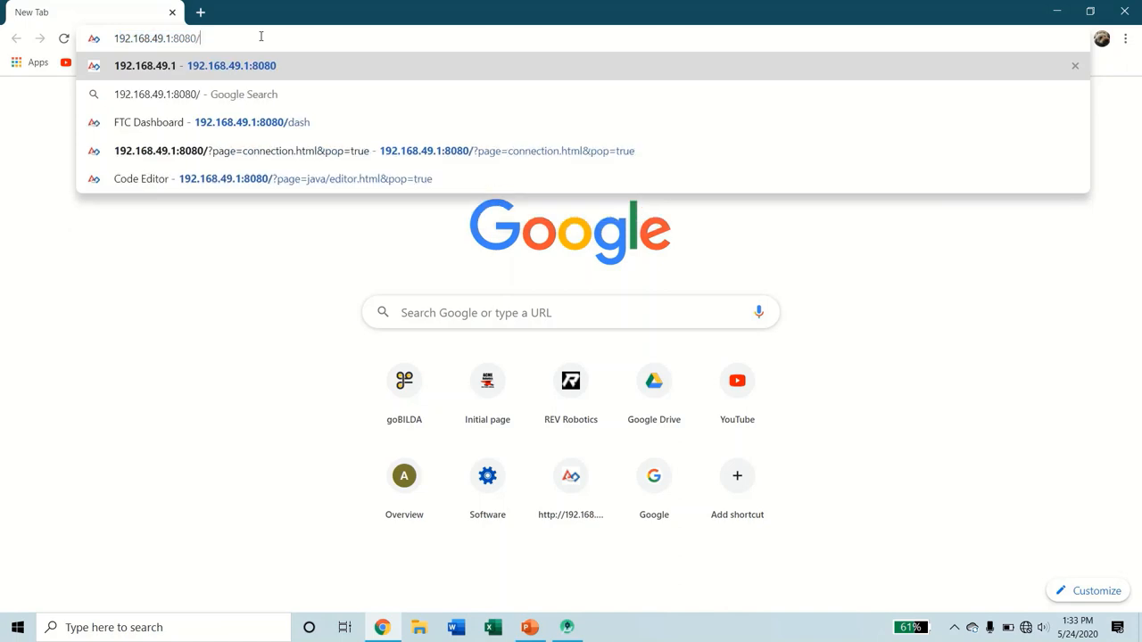
click(239, 121)
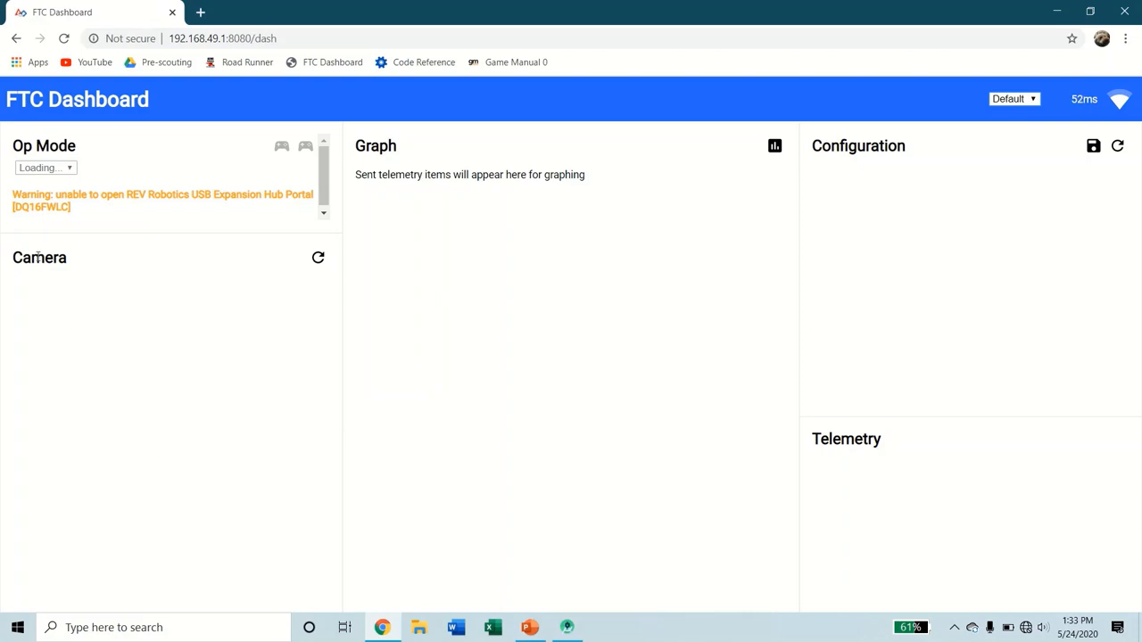
mouse_move(657, 111)
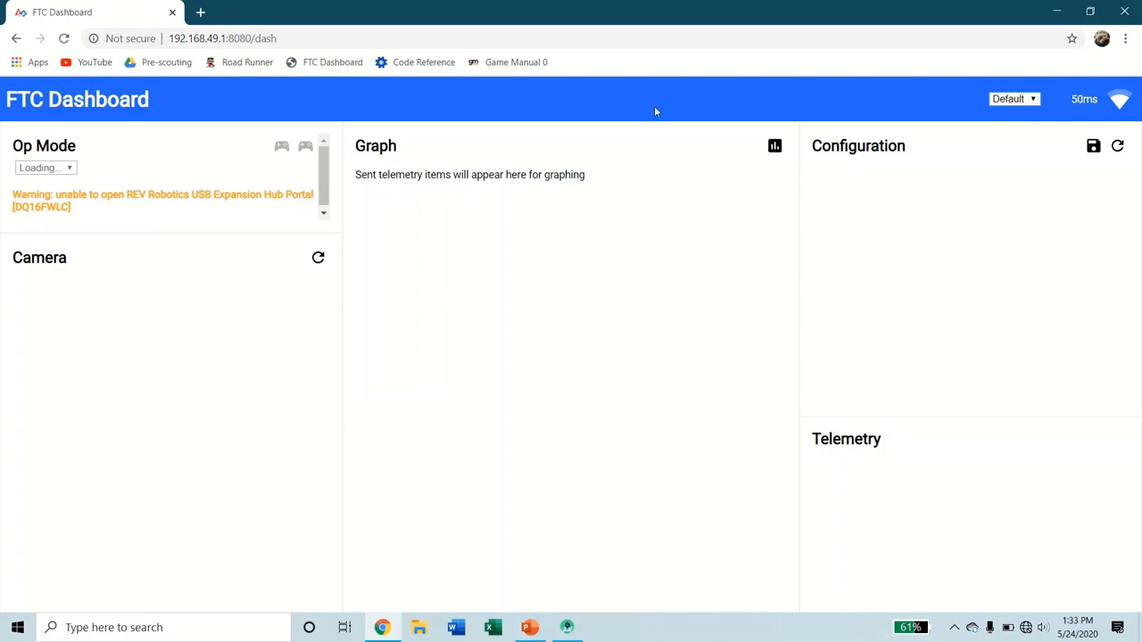
mouse_move(888, 485)
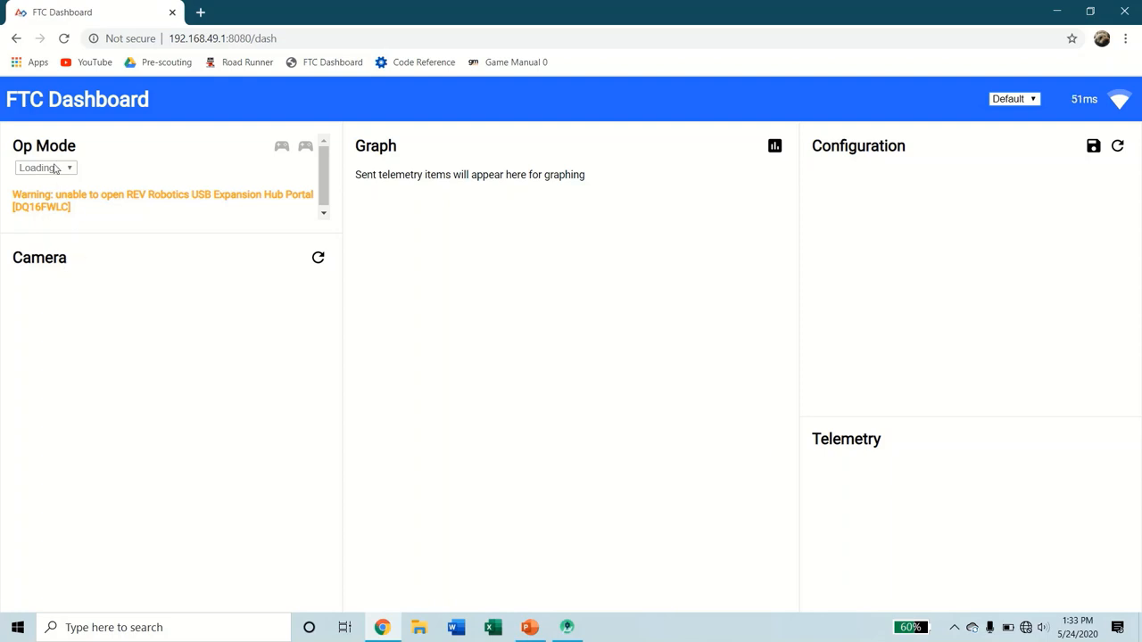
mouse_move(55, 173)
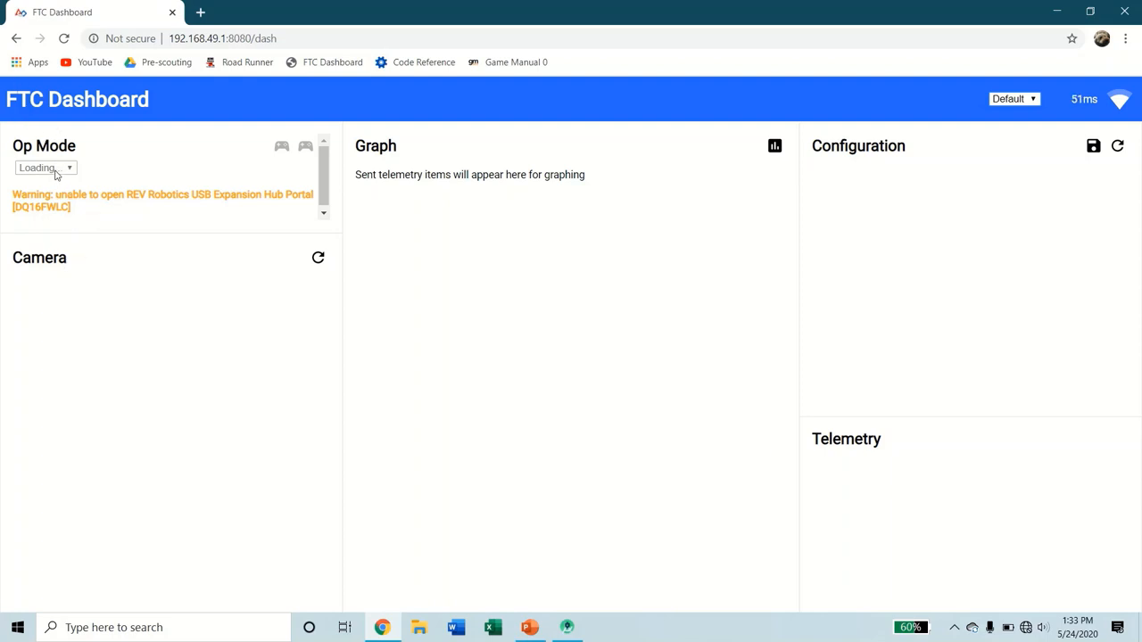
mouse_move(710, 372)
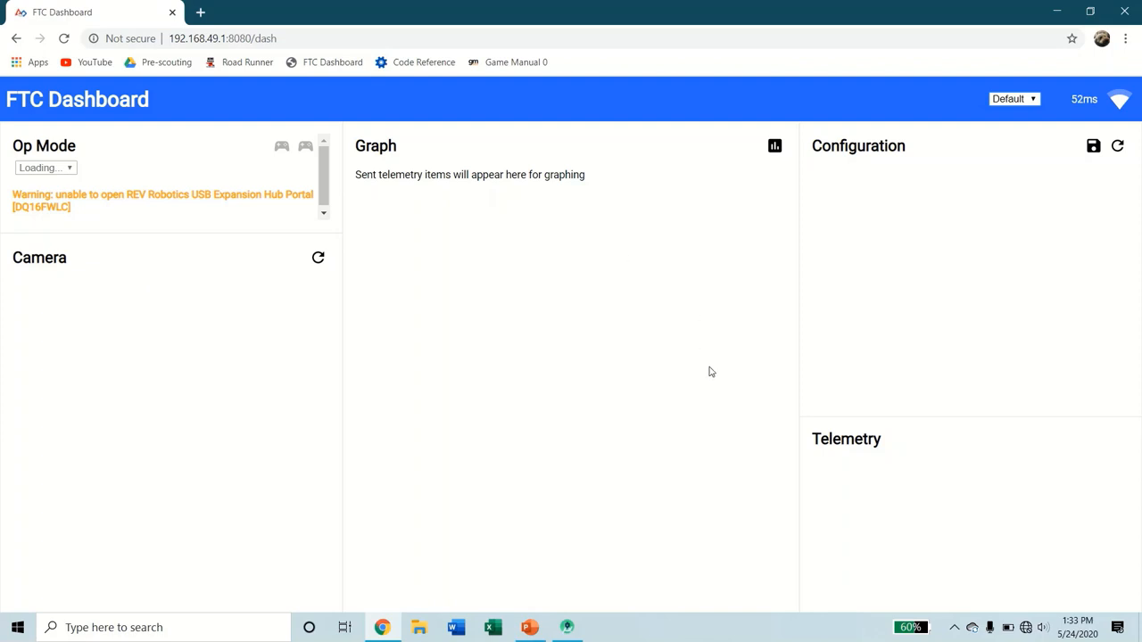
mouse_move(1063, 55)
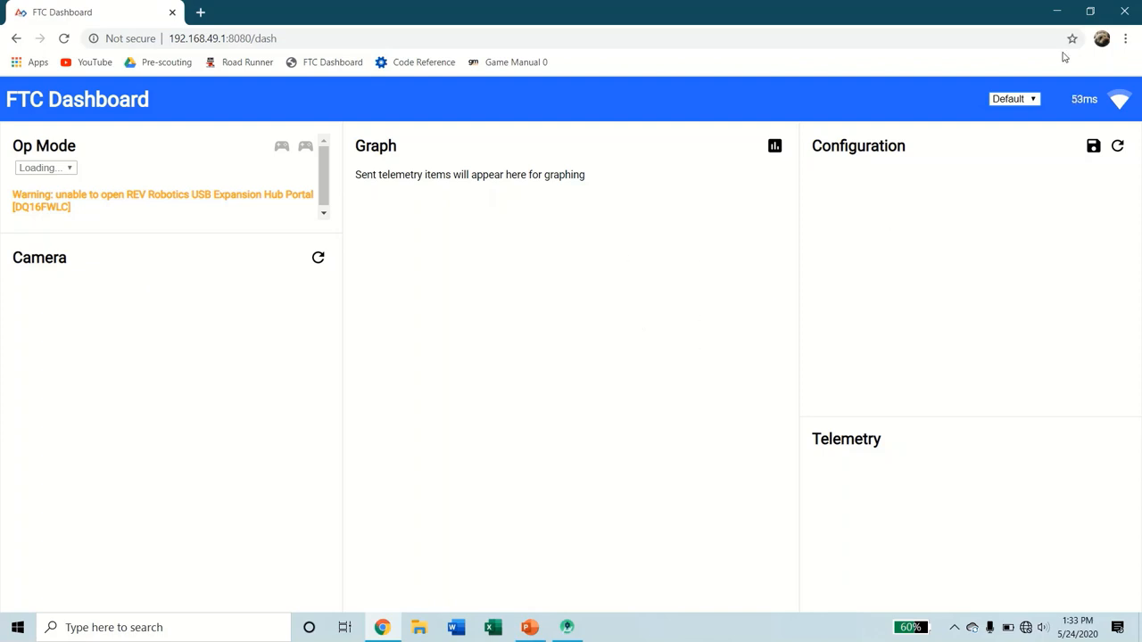
Choose the Field layout from the dashboard's layout list to show the SkyStone field diagram
click(1013, 100)
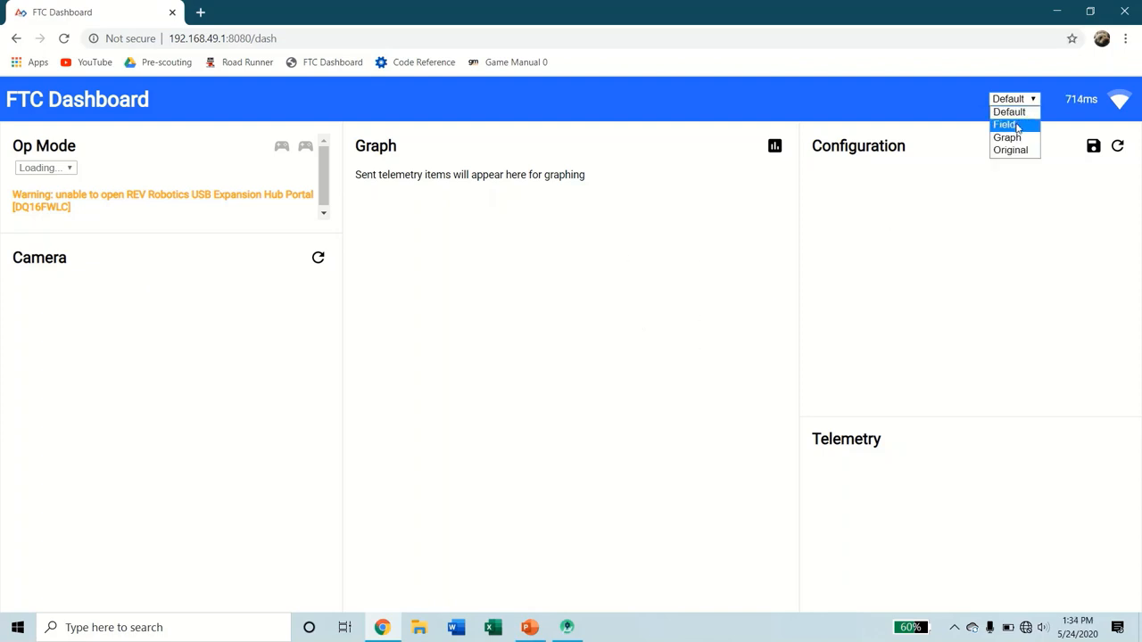
click(1006, 125)
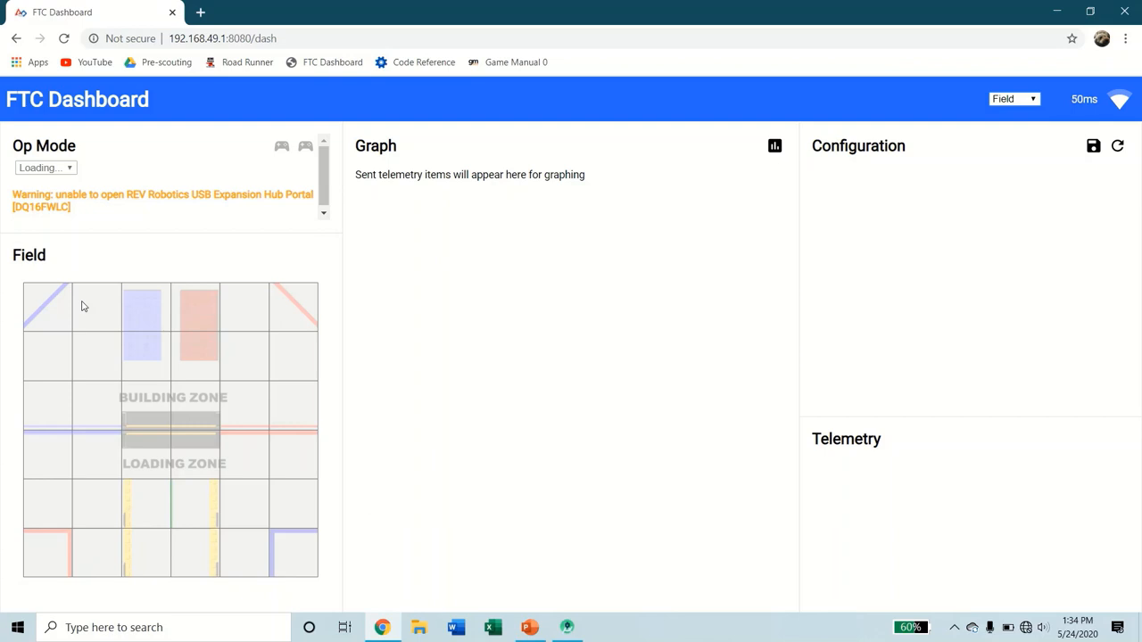
mouse_move(373, 259)
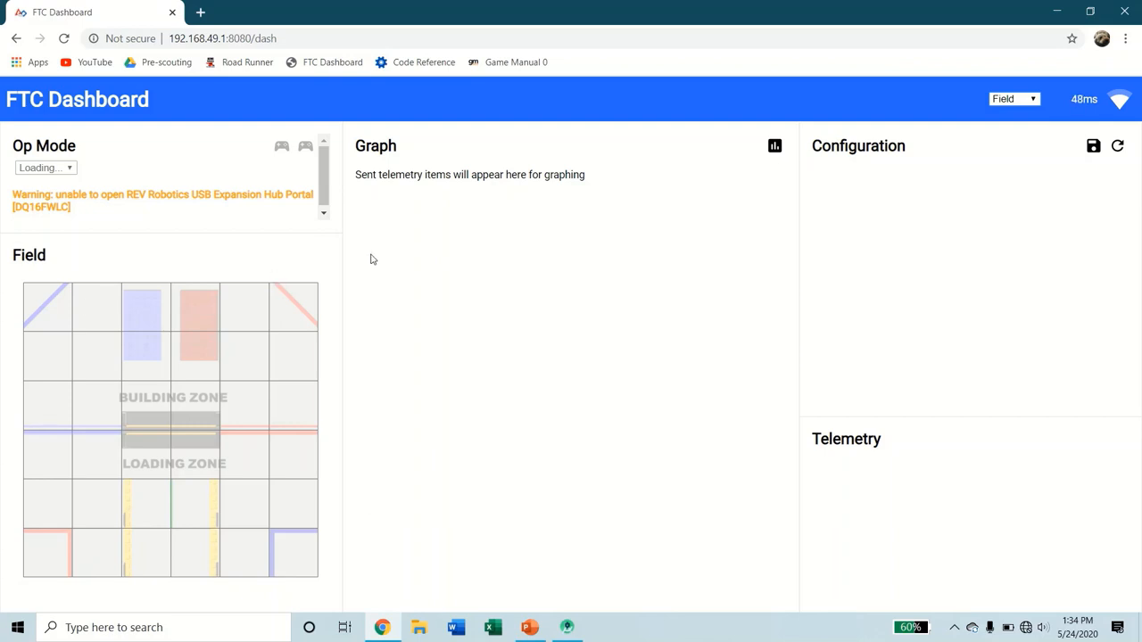